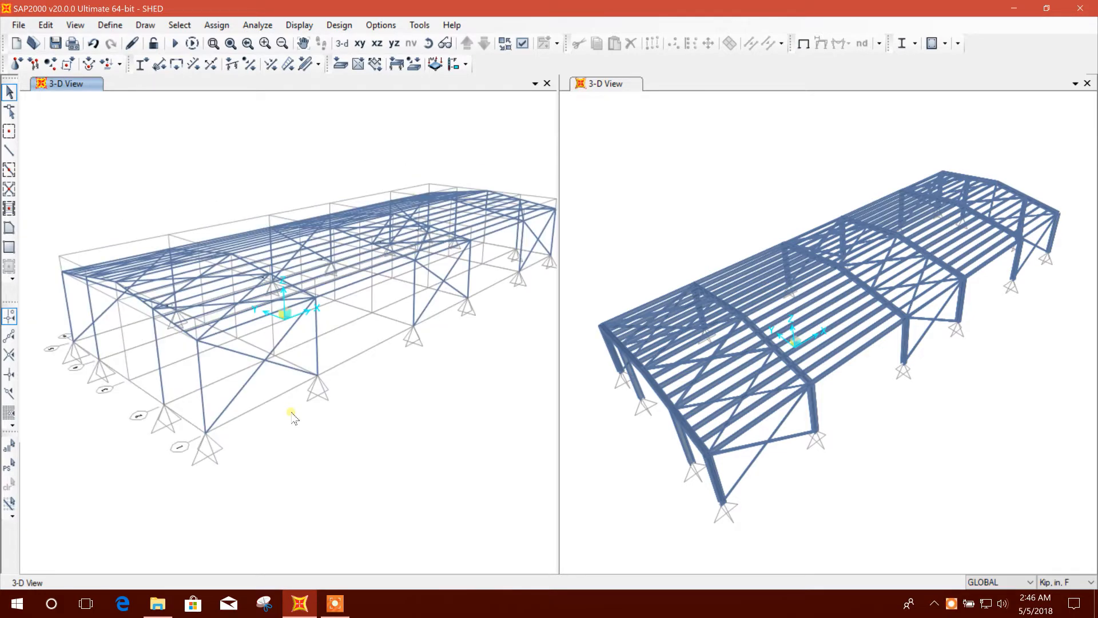
{"action": "mouse_move", "coordinate": [309, 351]}
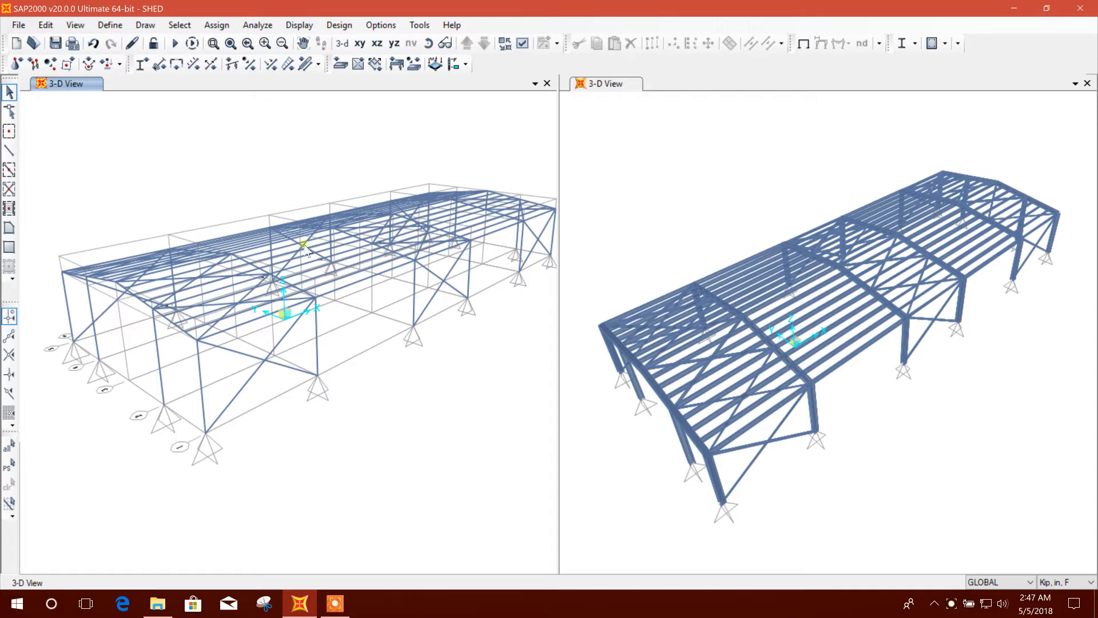
{"action": "mouse_move", "coordinate": [311, 414]}
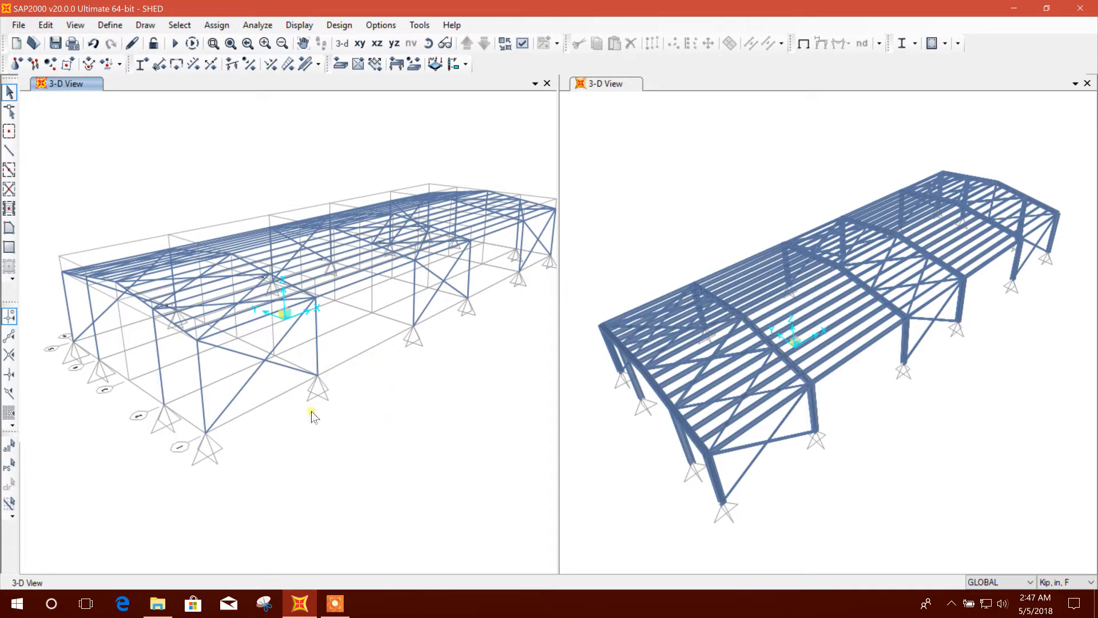
{"action": "mouse_move", "coordinate": [420, 314]}
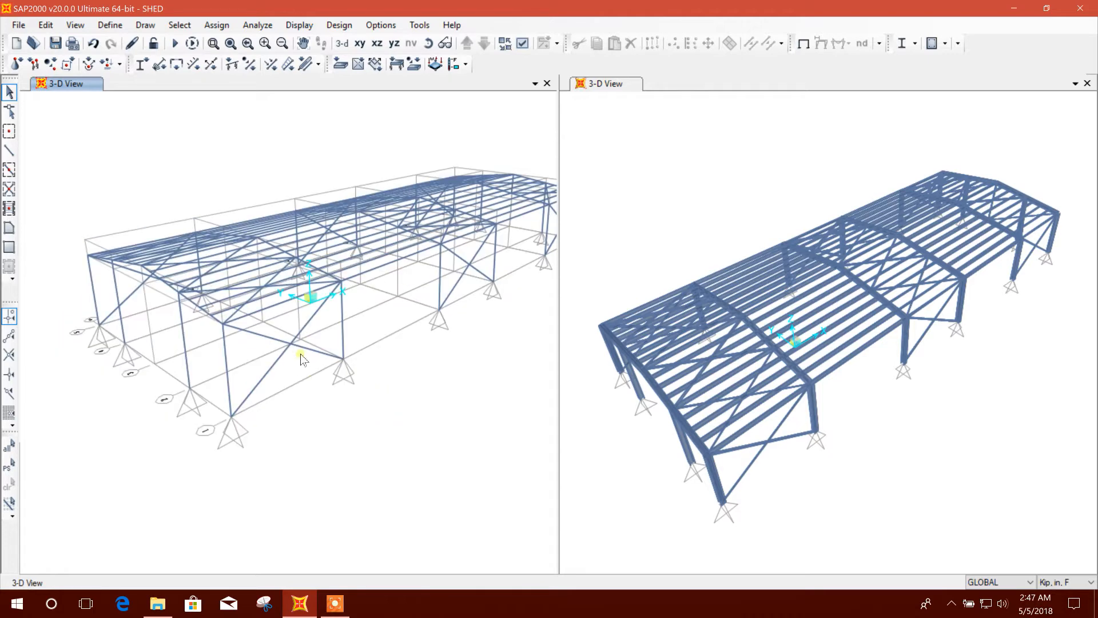
Step: Pick and clear a brace, then begin outlining a rectangular area panel across the end-wall bay
{"action": "left_click", "coordinate": [291, 363]}
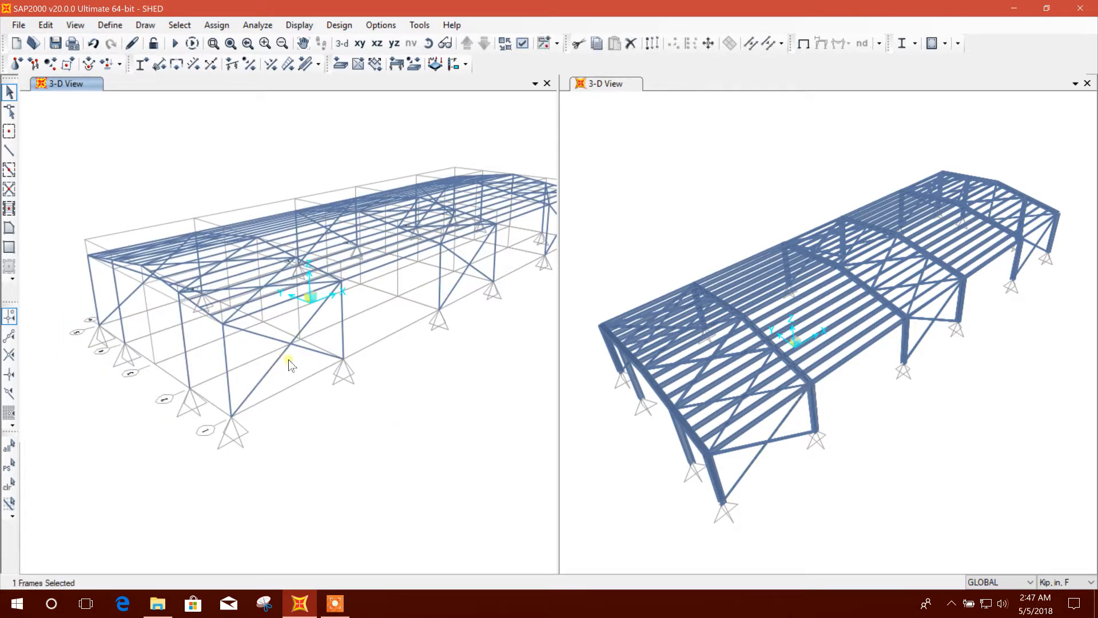
{"action": "left_click", "coordinate": [320, 361]}
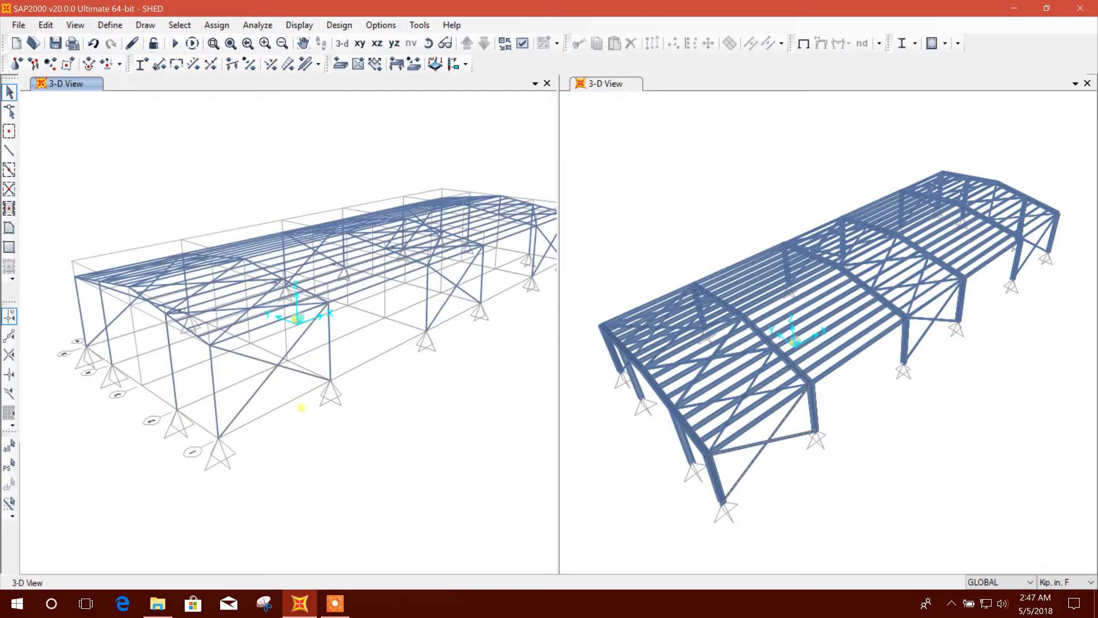
{"action": "left_click", "coordinate": [222, 347]}
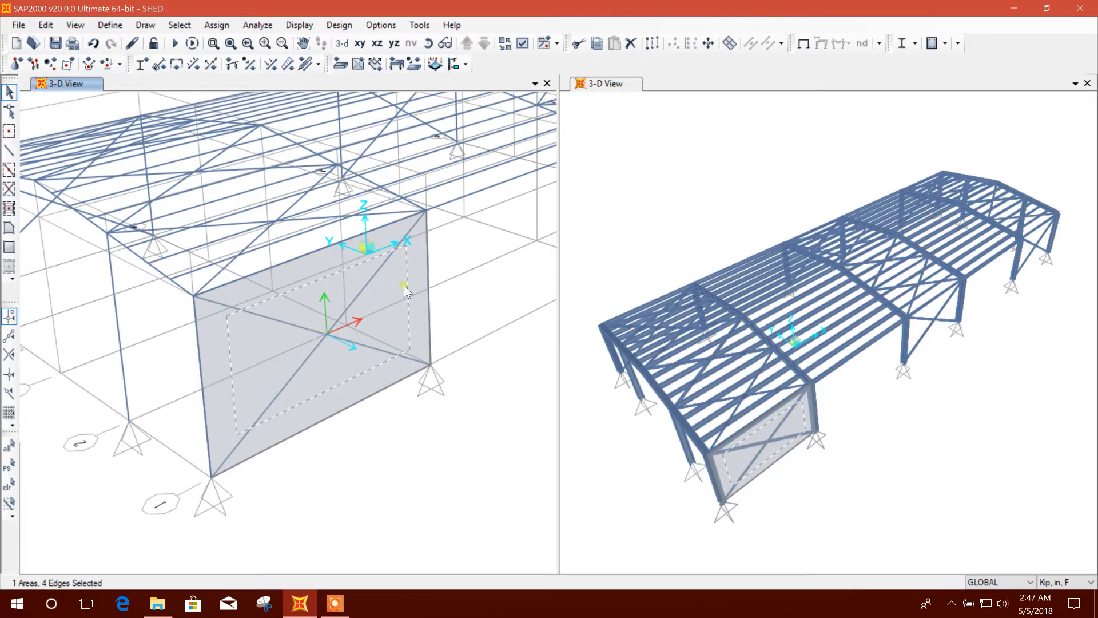
{"action": "mouse_move", "coordinate": [264, 338]}
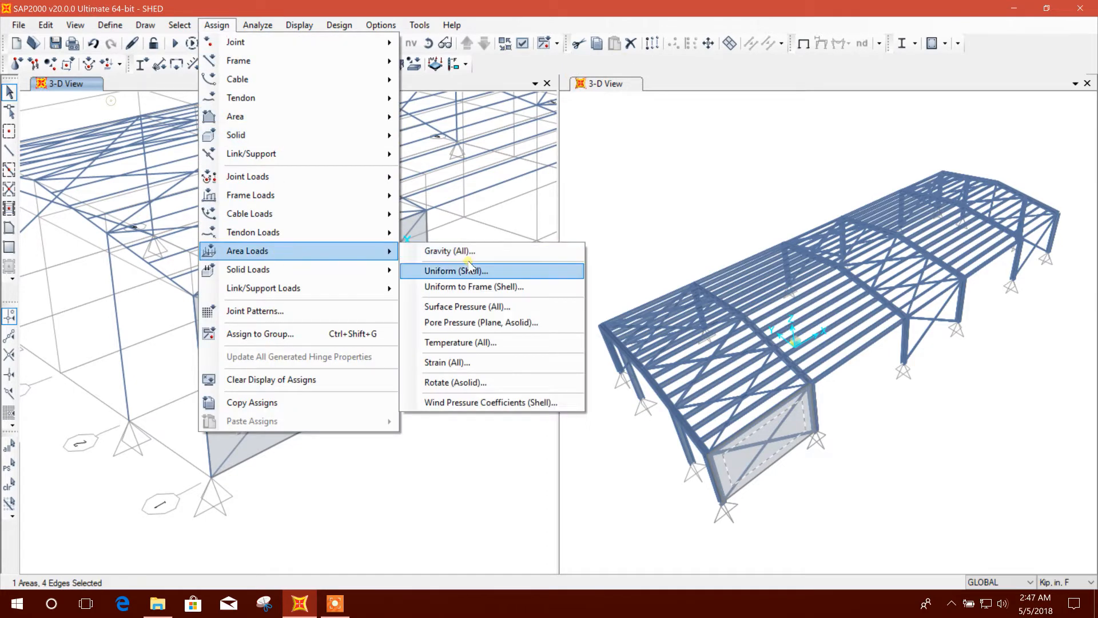
Step: Apply a 0.05 kip/in² one-way uniform load to frames on the panel along local axis 3
{"action": "left_click", "coordinate": [474, 287]}
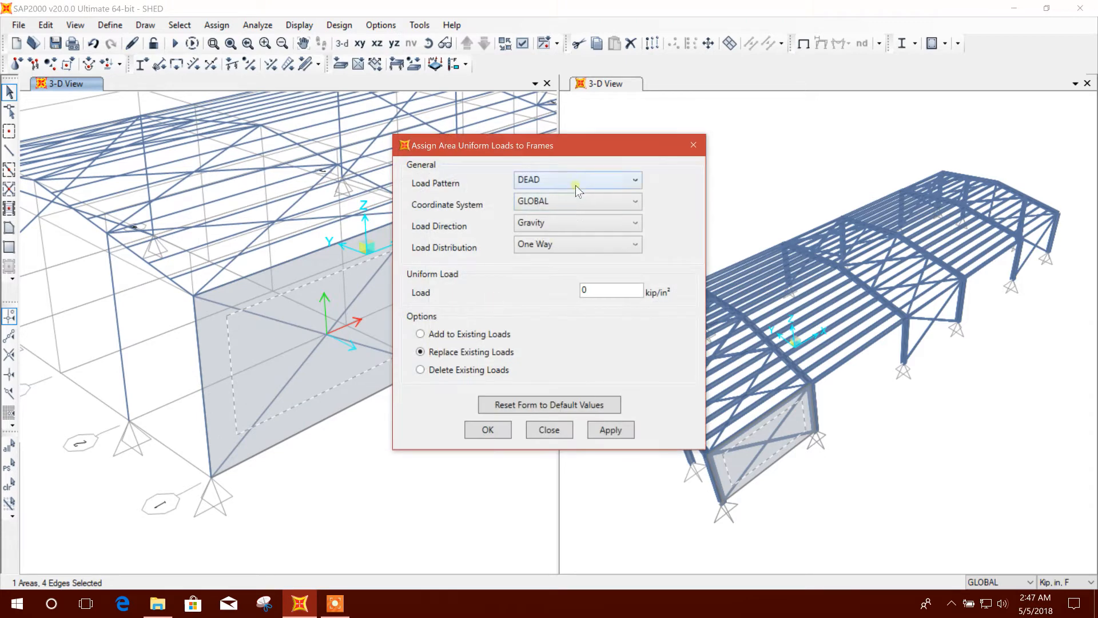
{"action": "left_click_drag", "start_coordinate": [482, 145], "coordinate": [631, 136]}
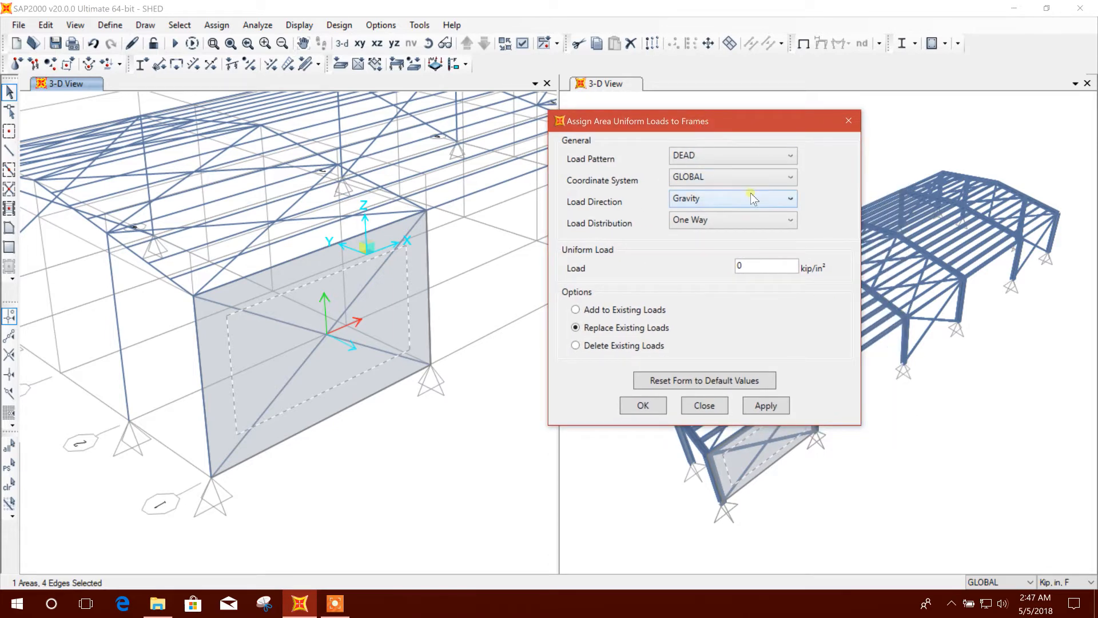
{"action": "mouse_move", "coordinate": [743, 203]}
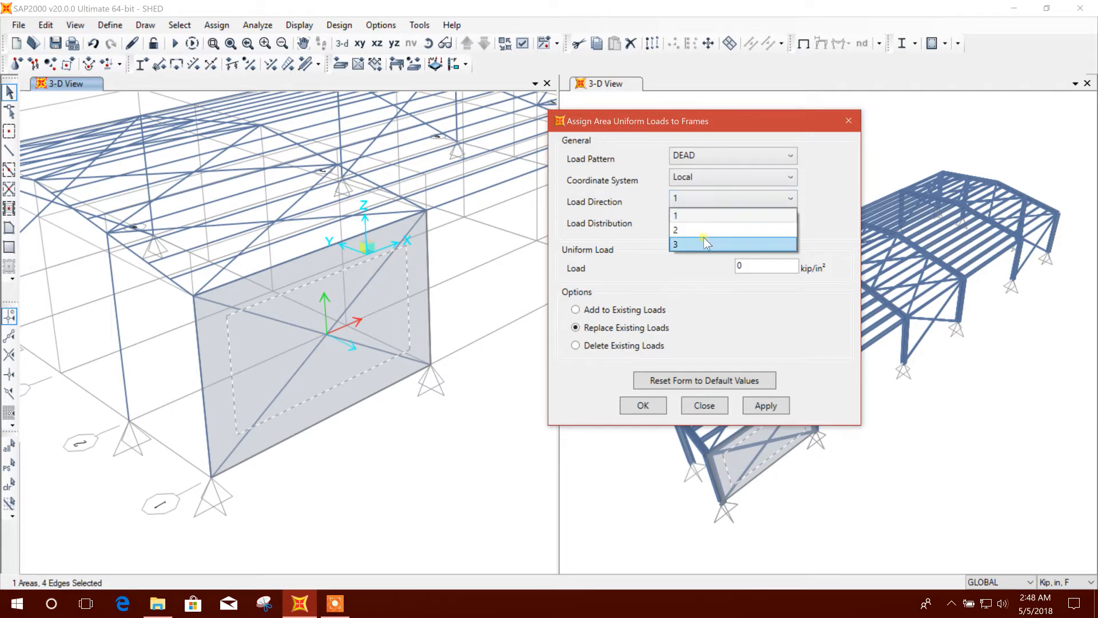
{"action": "left_click", "coordinate": [703, 244]}
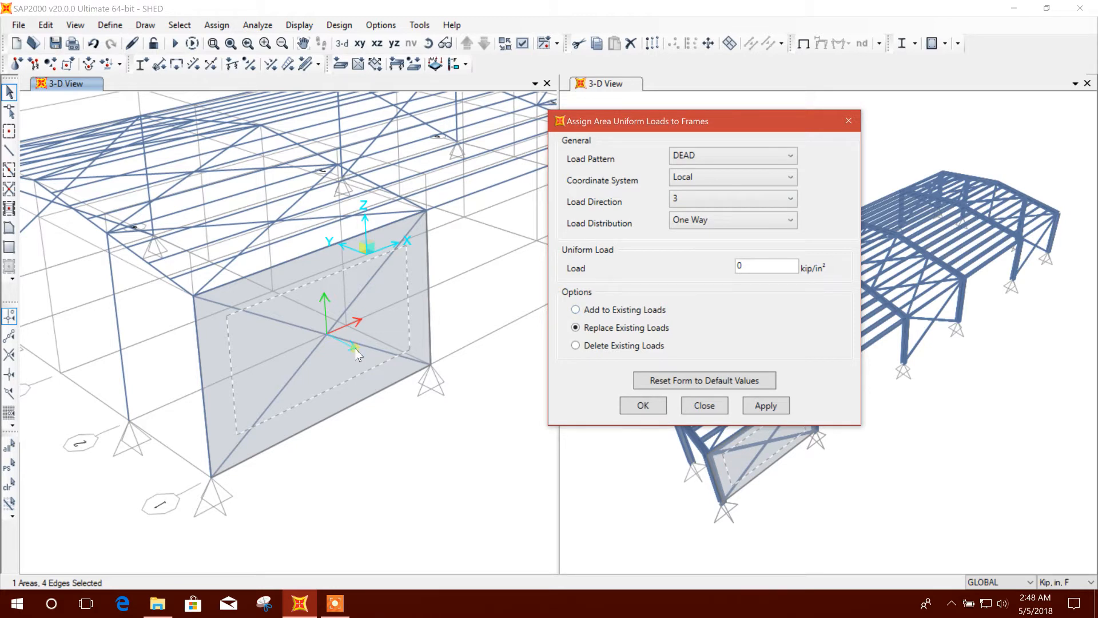
{"action": "mouse_move", "coordinate": [598, 320]}
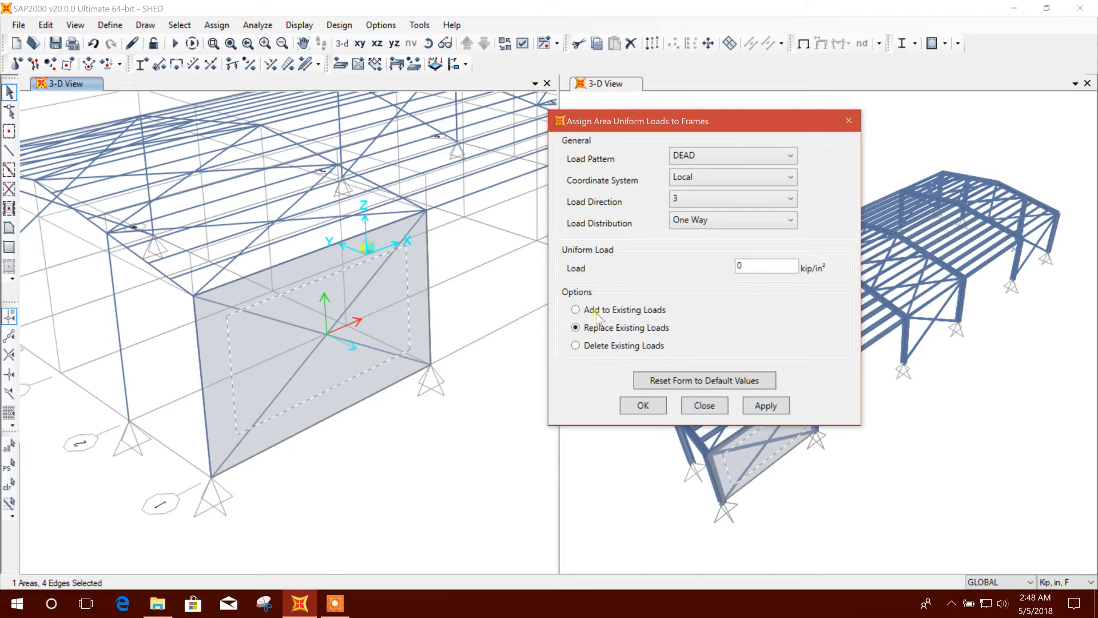
{"action": "mouse_move", "coordinate": [381, 321]}
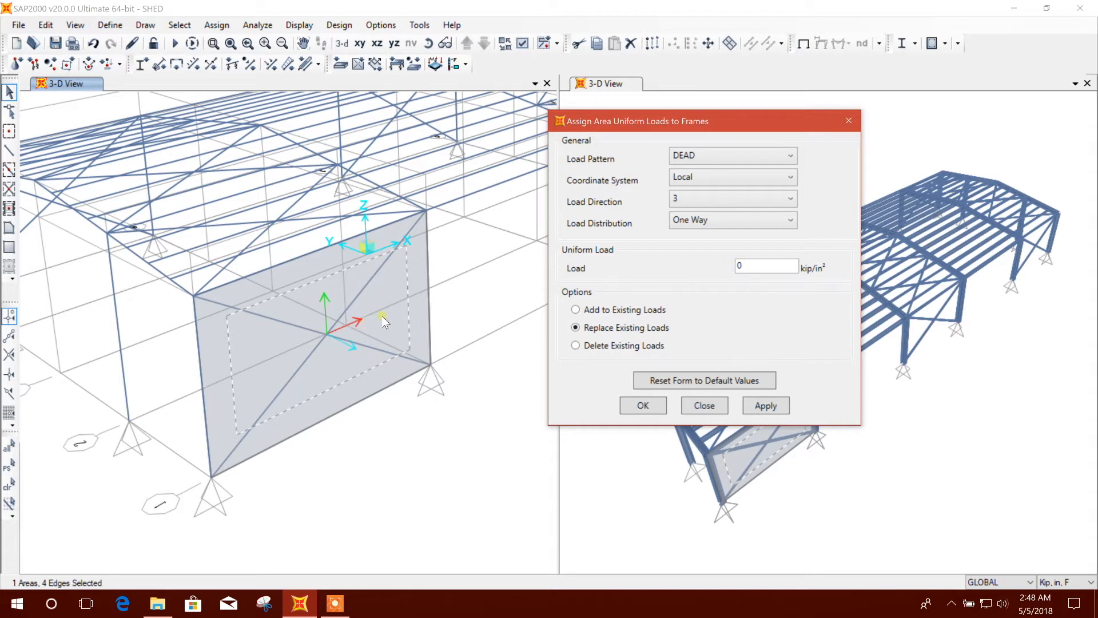
{"action": "mouse_move", "coordinate": [712, 300]}
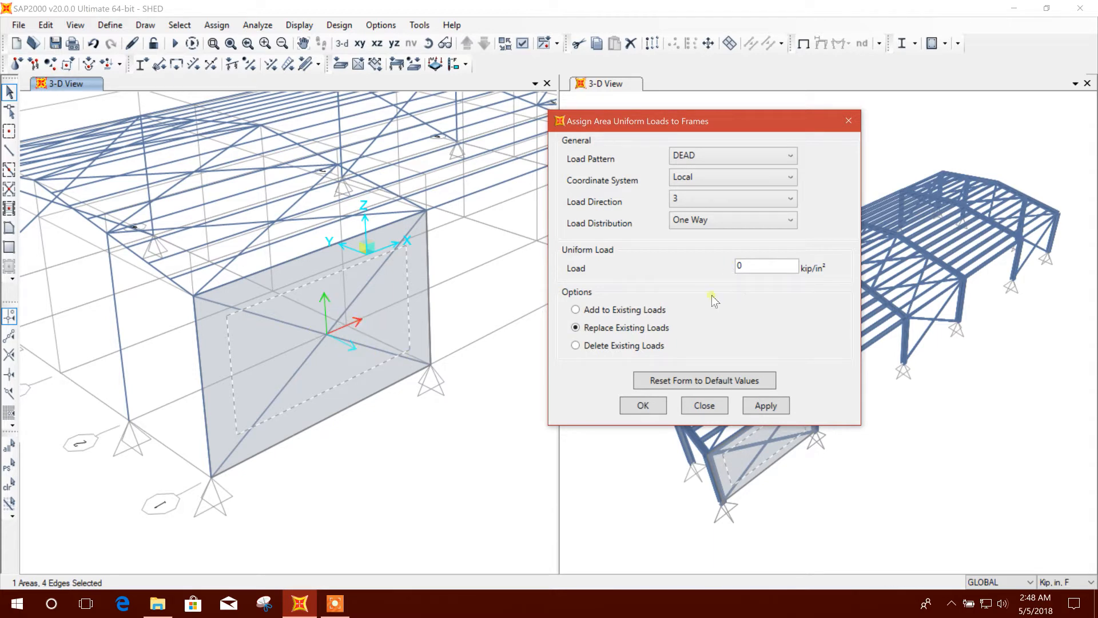
{"action": "left_click", "coordinate": [767, 265]}
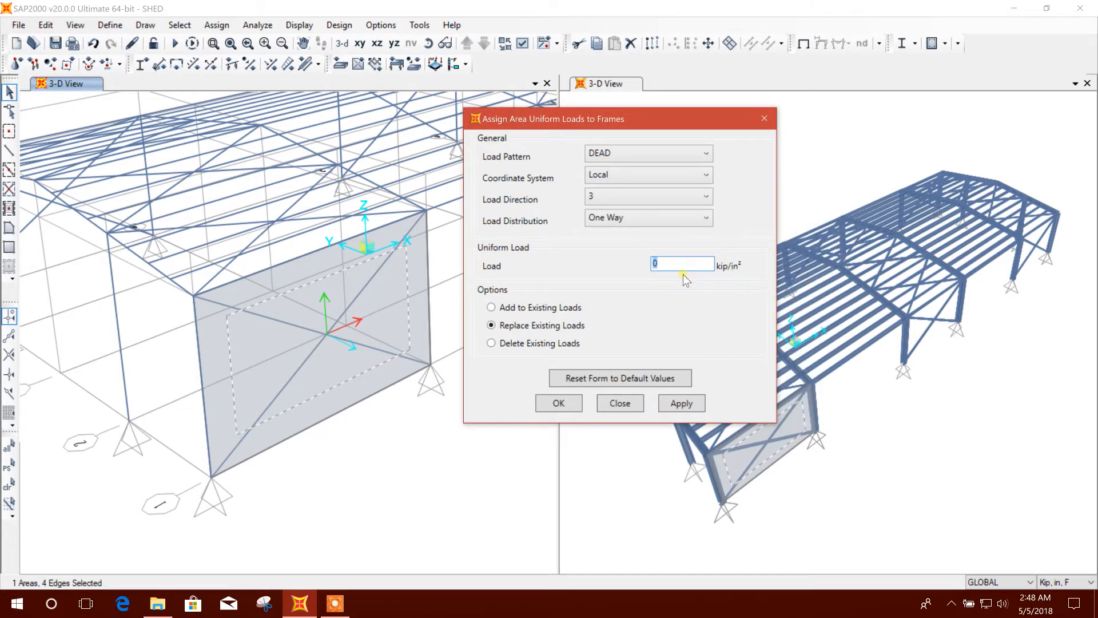
{"action": "type", "text": "0.05"}
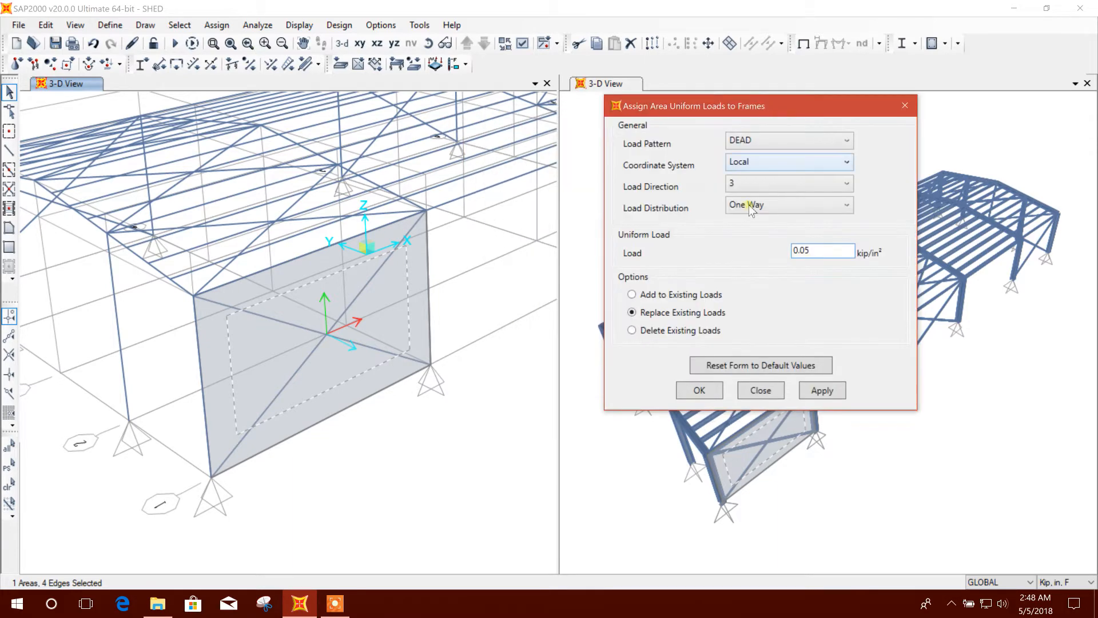
{"action": "left_click", "coordinate": [822, 391]}
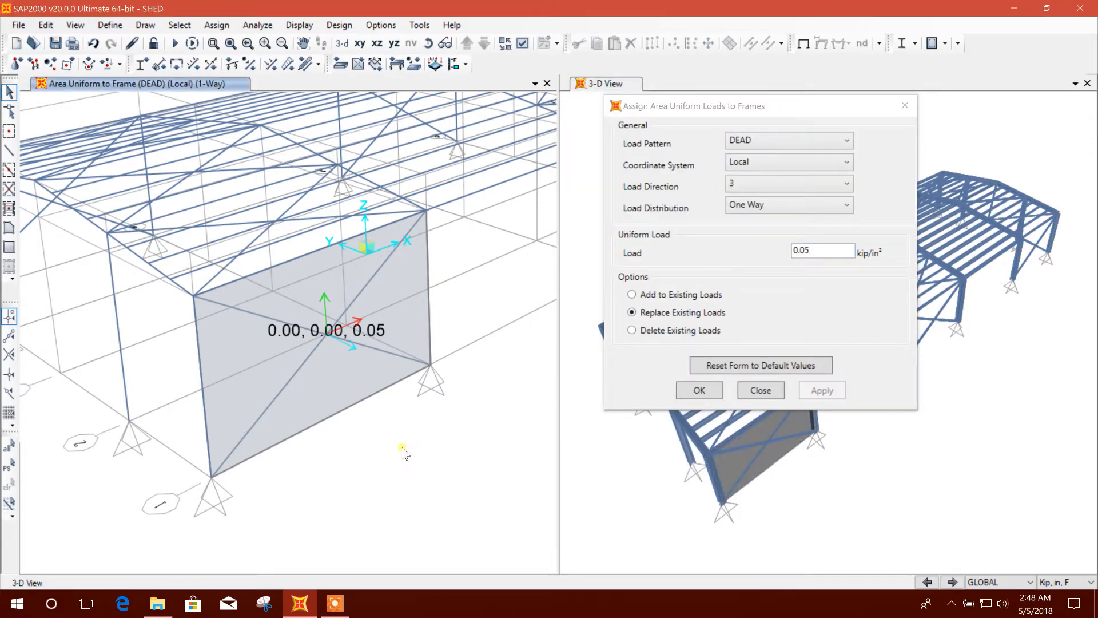
Step: Display the DEAD uniform load to frames as resultants, showing values like 3.77 and 3.45
{"action": "left_click", "coordinate": [699, 390]}
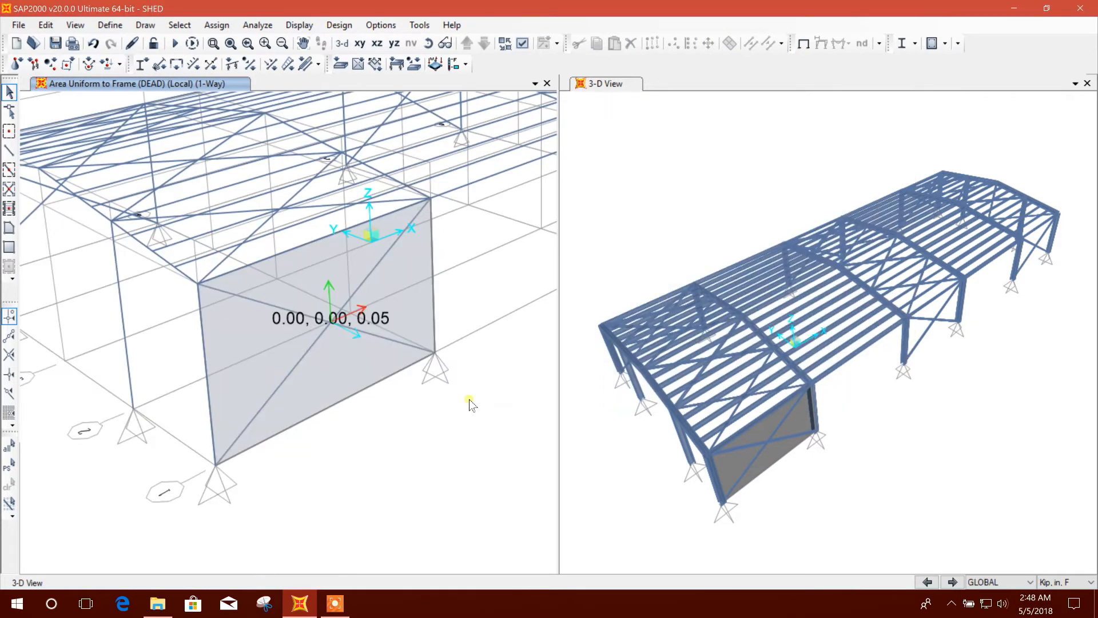
{"action": "left_click", "coordinate": [299, 24]}
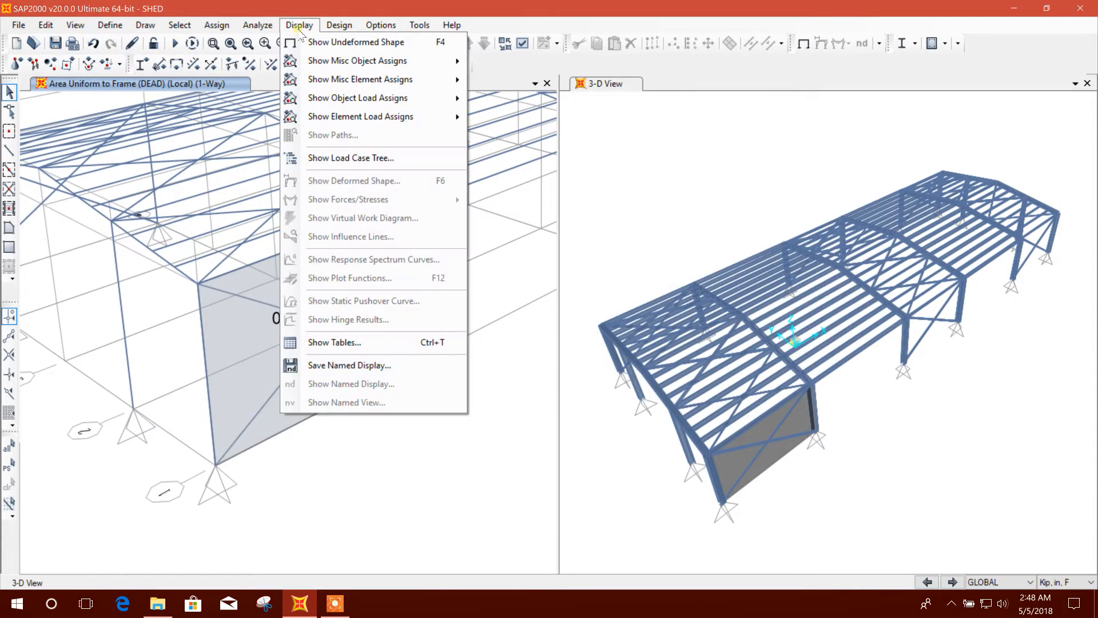
{"action": "mouse_move", "coordinate": [357, 98]}
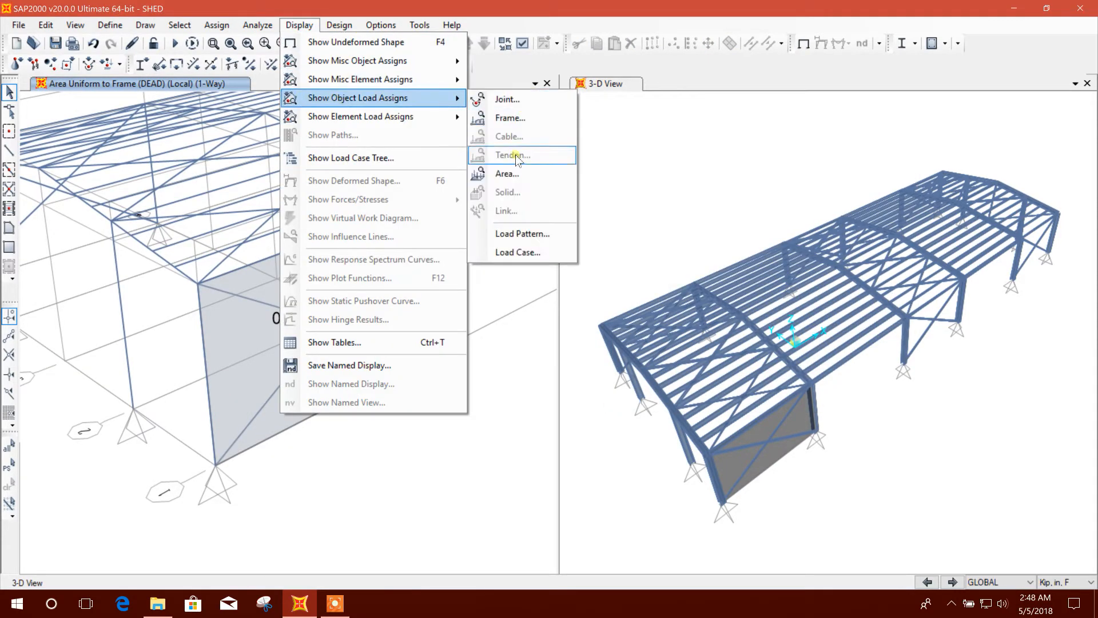
{"action": "left_click", "coordinate": [507, 99]}
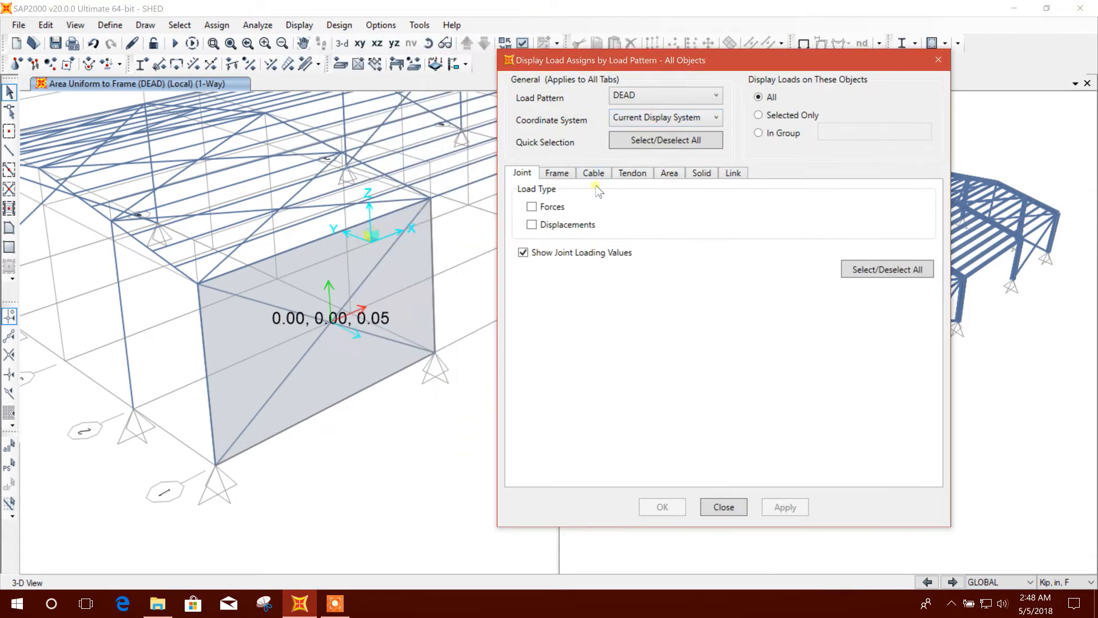
{"action": "left_click", "coordinate": [670, 173]}
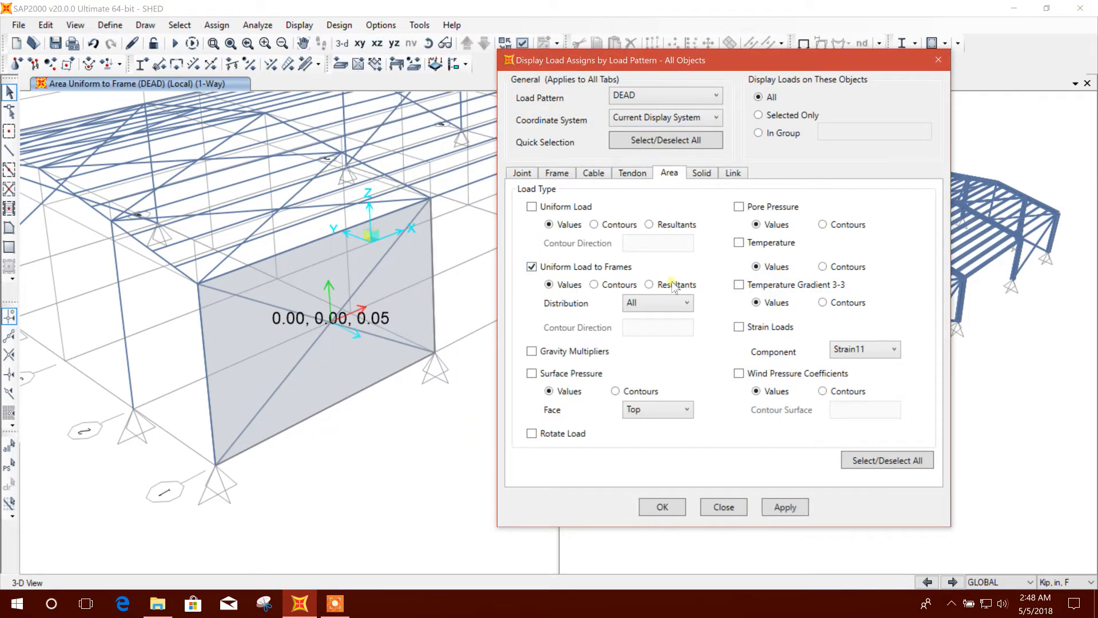
{"action": "left_click", "coordinate": [716, 95]}
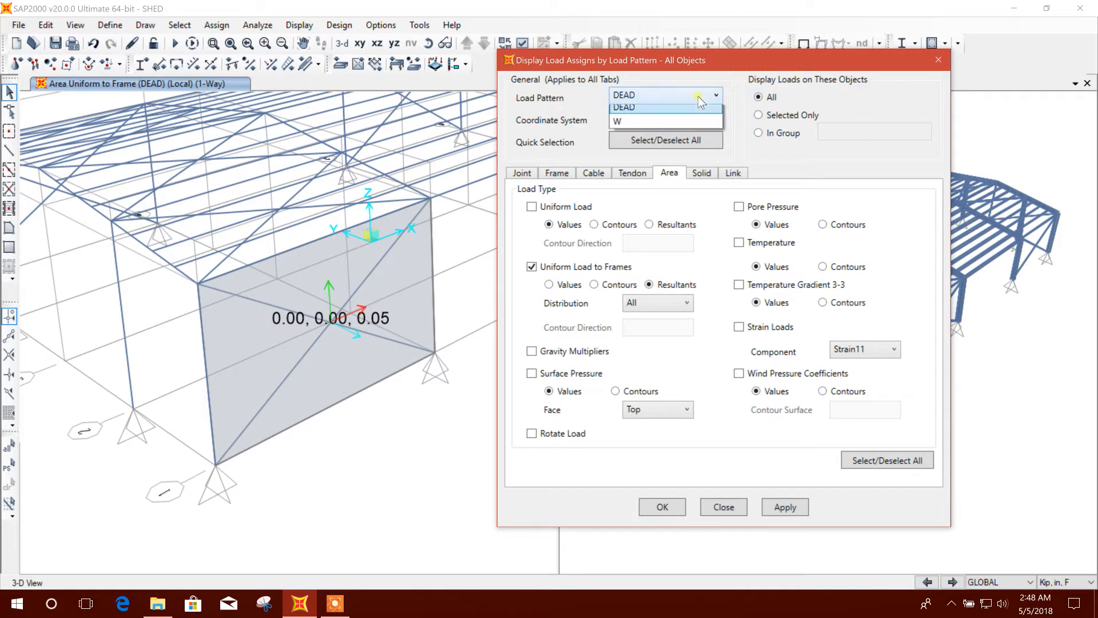
{"action": "left_click", "coordinate": [784, 507]}
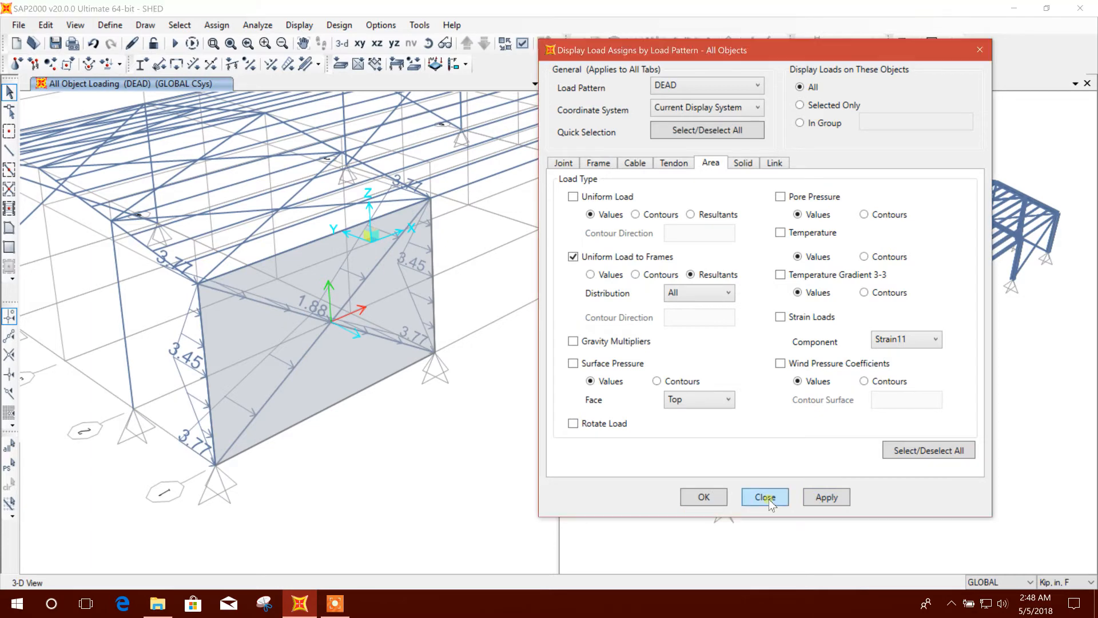
{"action": "left_click", "coordinate": [765, 497]}
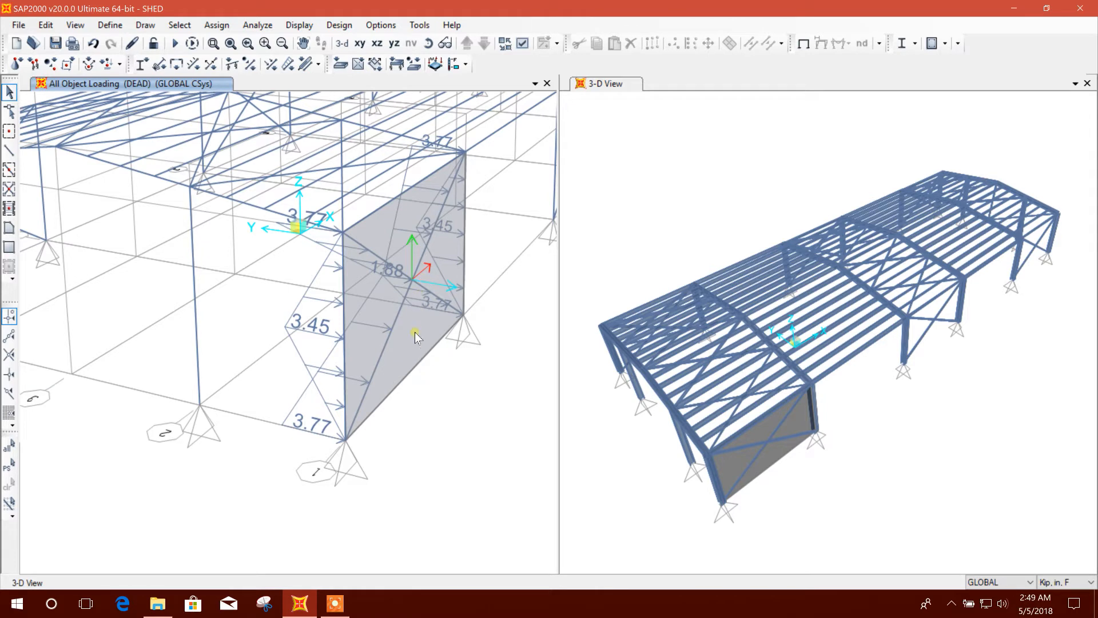
Step: Select the end-wall panel area and the two diagonal bracing members crossing it
{"action": "left_click", "coordinate": [415, 335]}
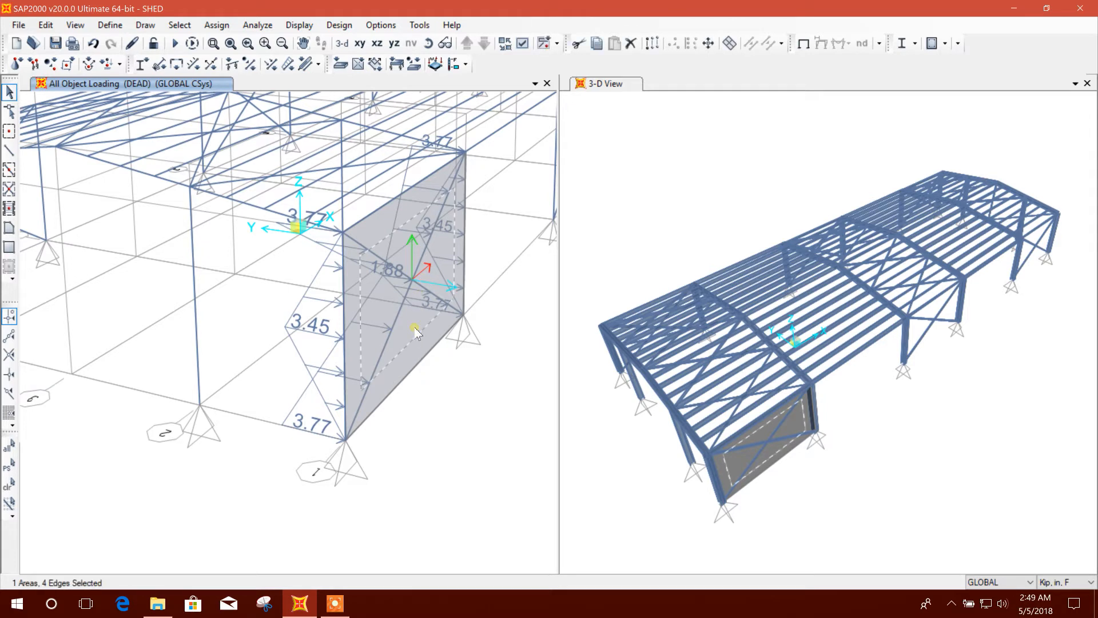
{"action": "mouse_move", "coordinate": [450, 251]}
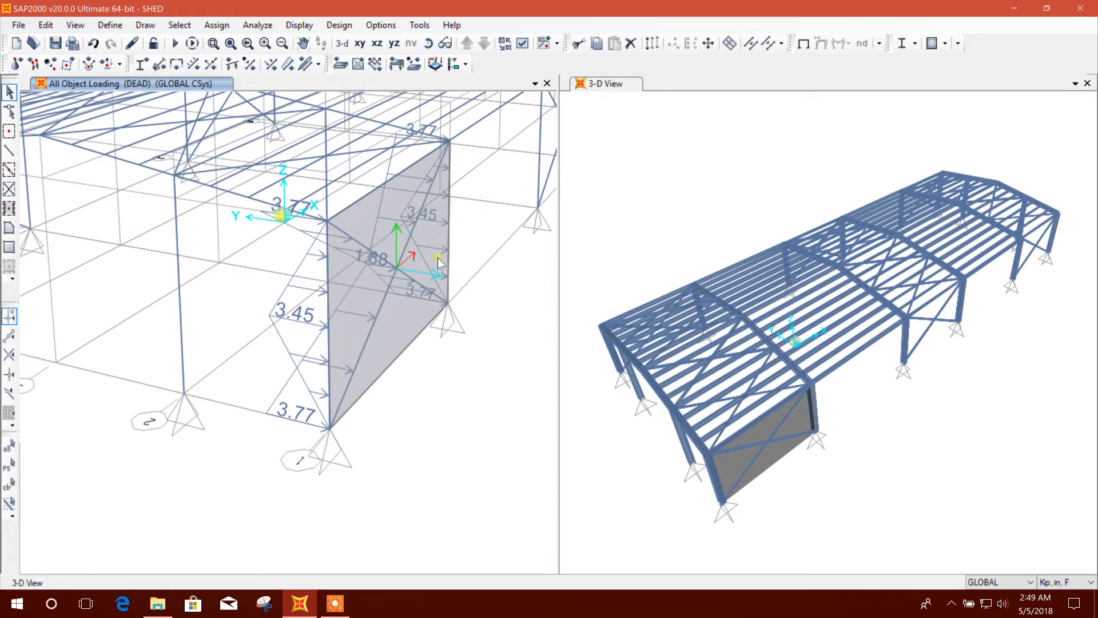
{"action": "left_click", "coordinate": [327, 308]}
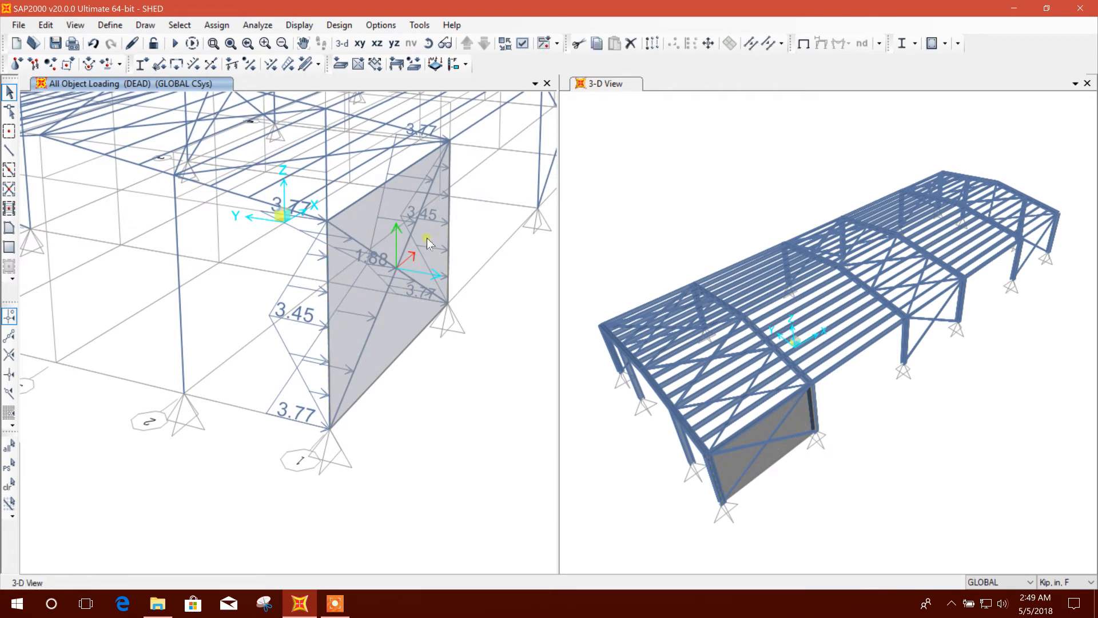
{"action": "mouse_move", "coordinate": [473, 239]}
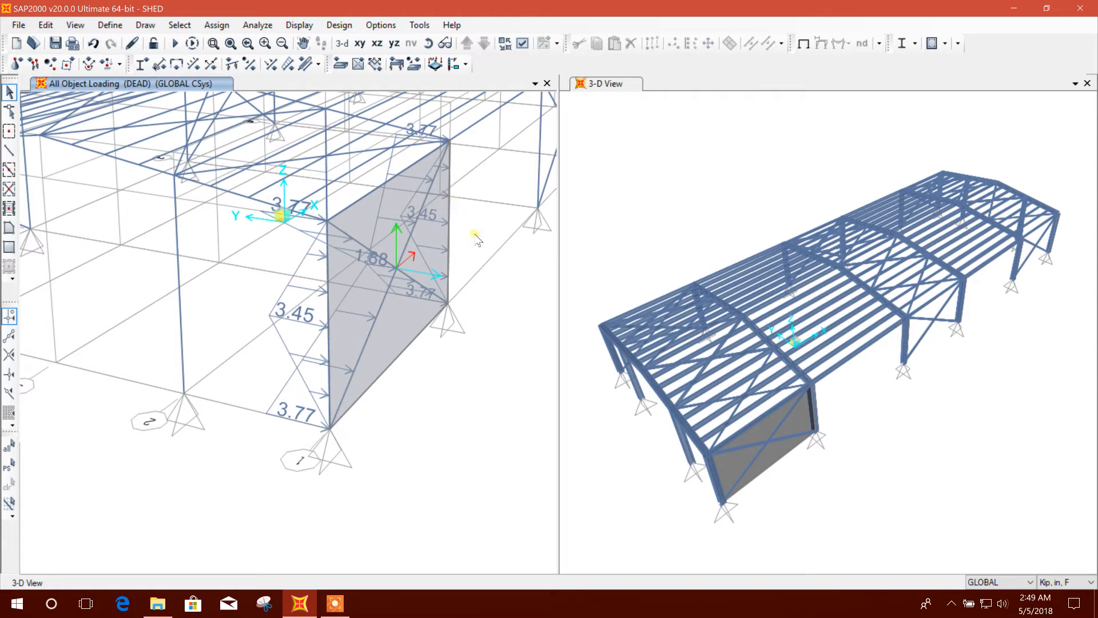
{"action": "mouse_move", "coordinate": [486, 242]}
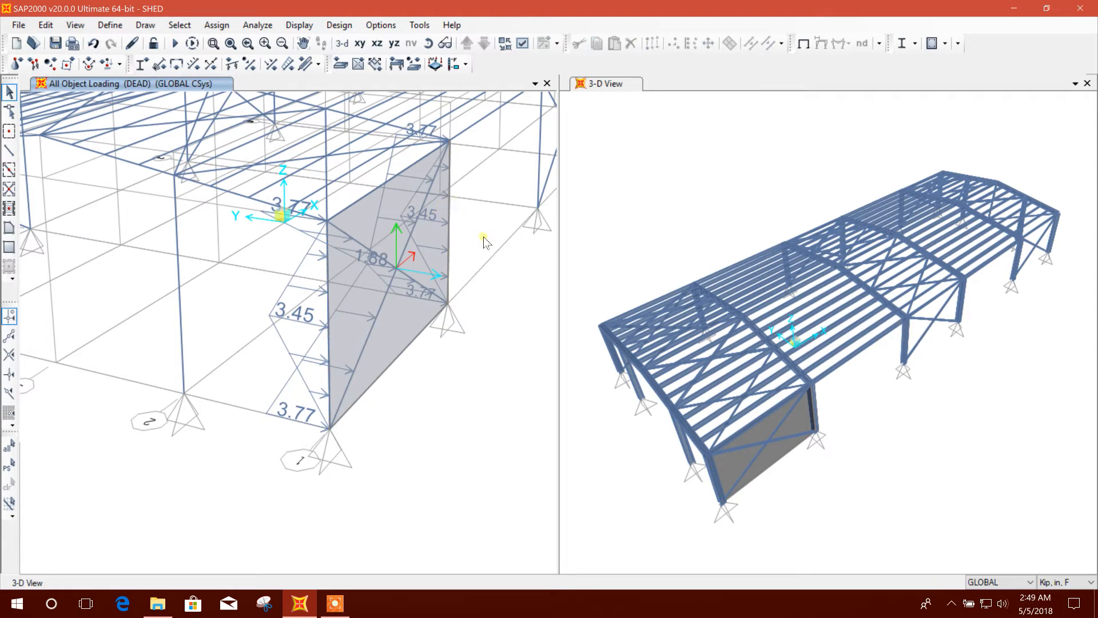
{"action": "mouse_move", "coordinate": [499, 371]}
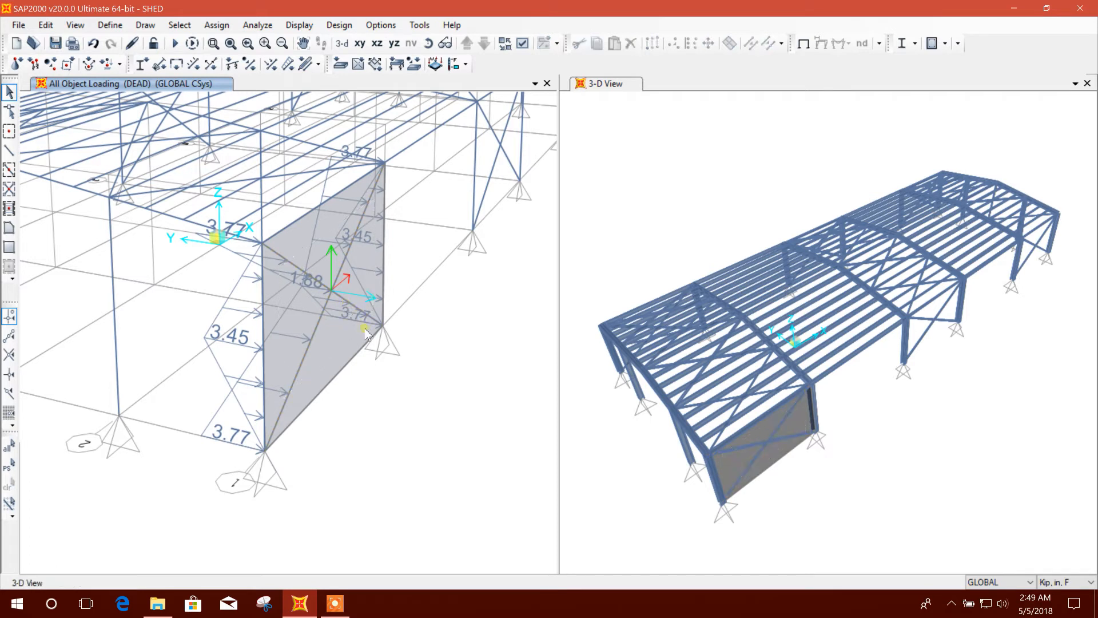
{"action": "left_click", "coordinate": [298, 352]}
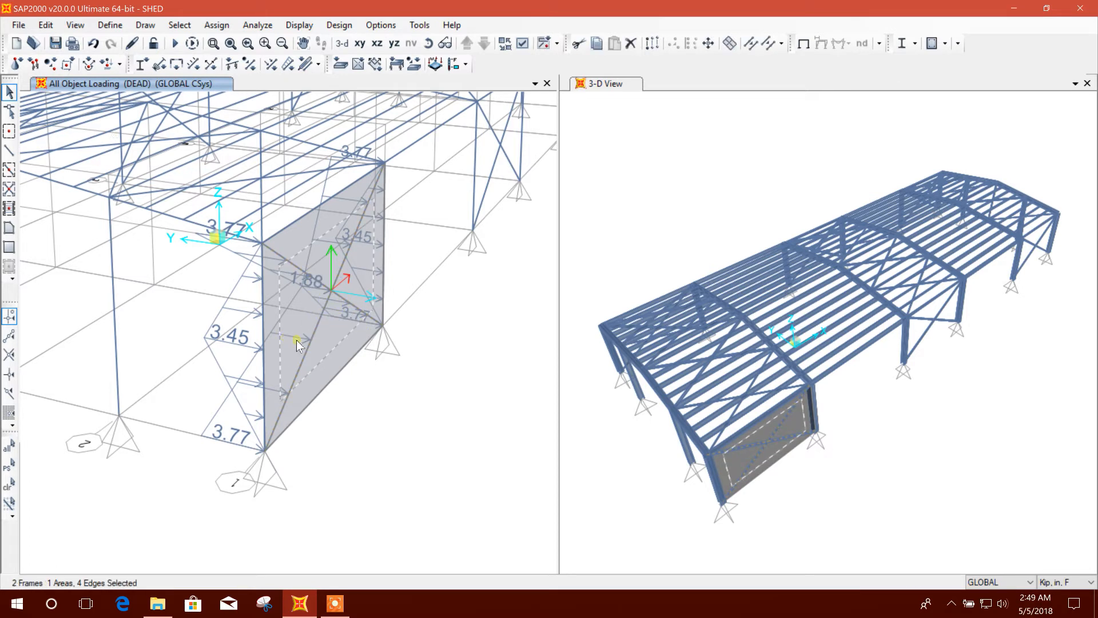
Step: Disable Allow Load Transfer from Area Objects on the two selected end-wall braces
{"action": "left_click", "coordinate": [218, 25]}
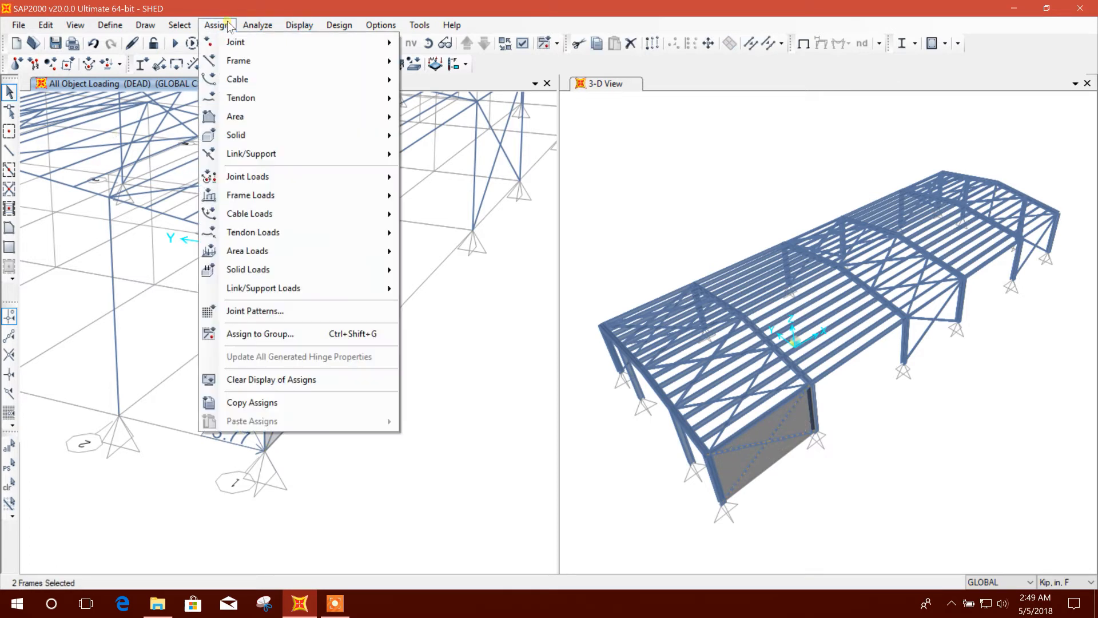
{"action": "mouse_move", "coordinate": [238, 61]}
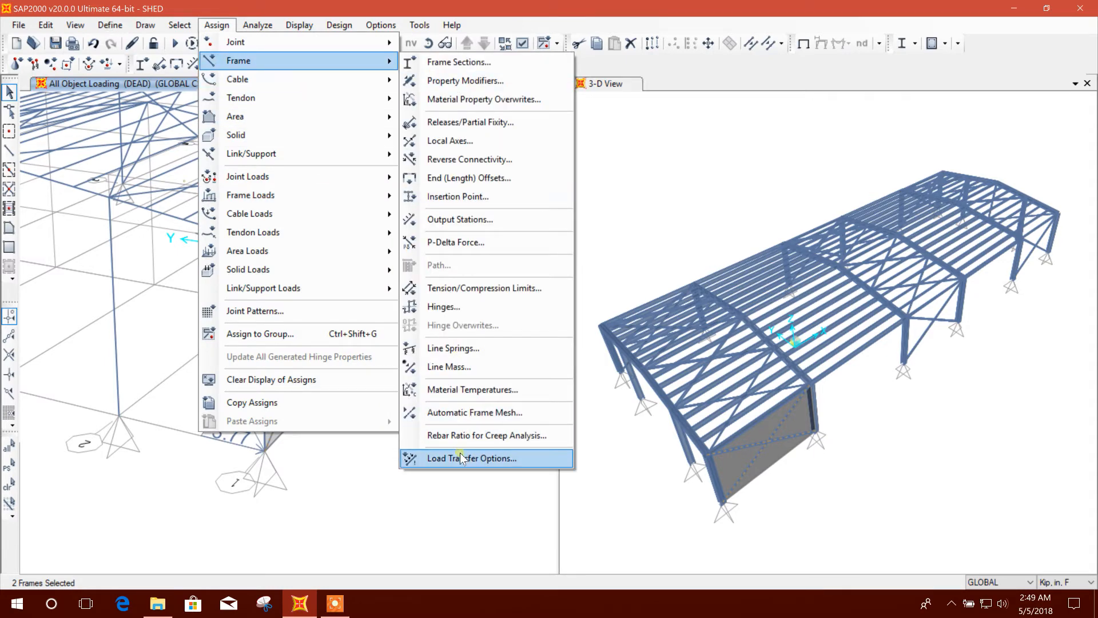
{"action": "left_click", "coordinate": [471, 458]}
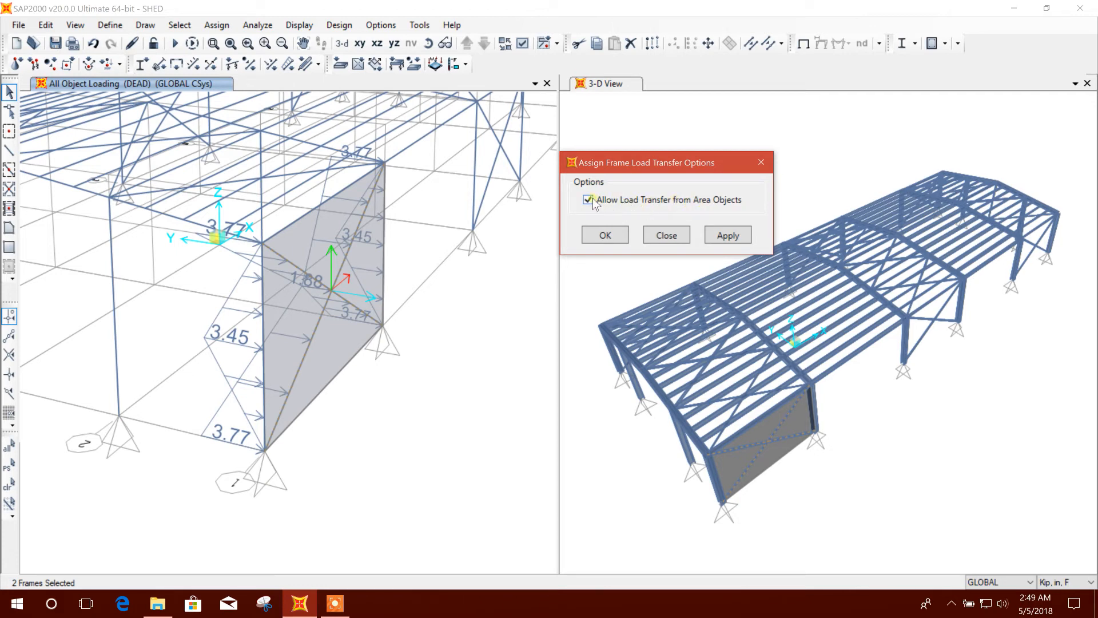
{"action": "left_click", "coordinate": [588, 199]}
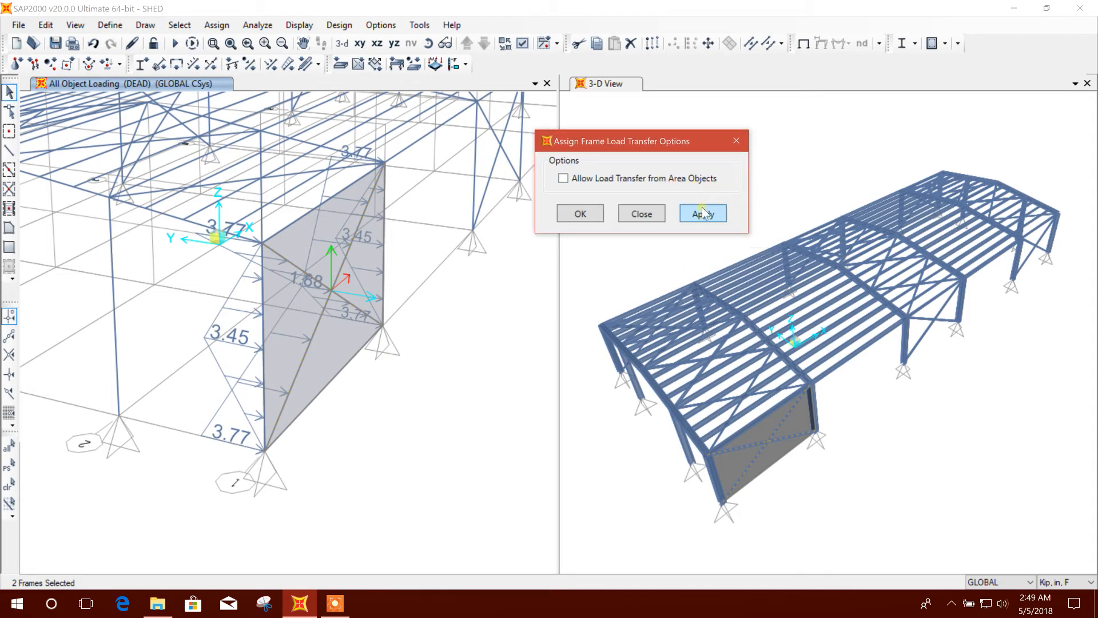
{"action": "left_click", "coordinate": [703, 213]}
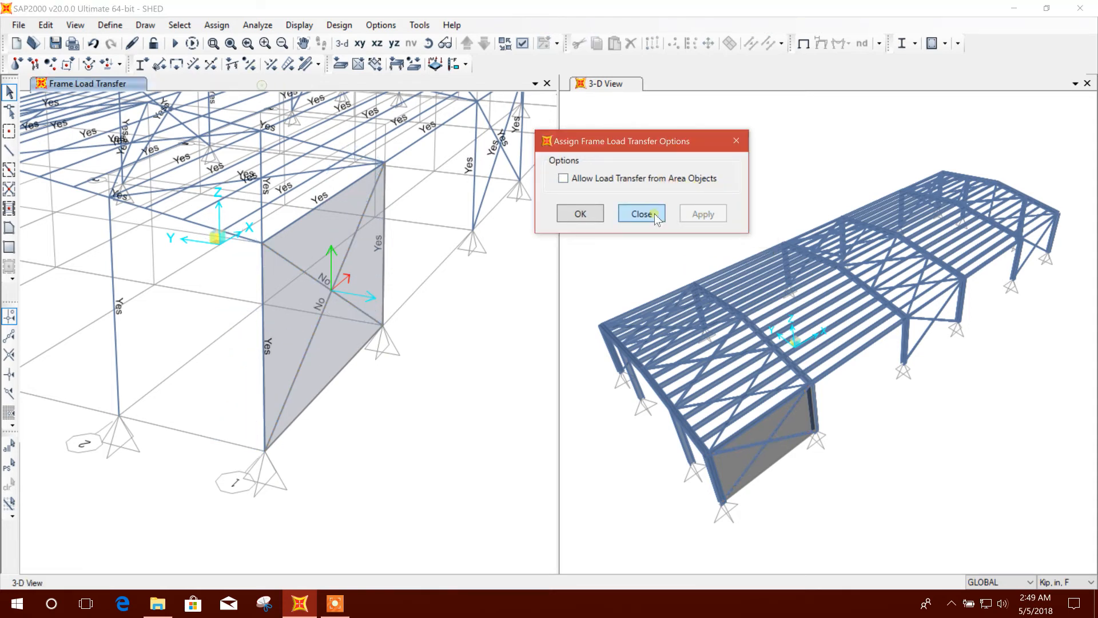
{"action": "left_click", "coordinate": [642, 214]}
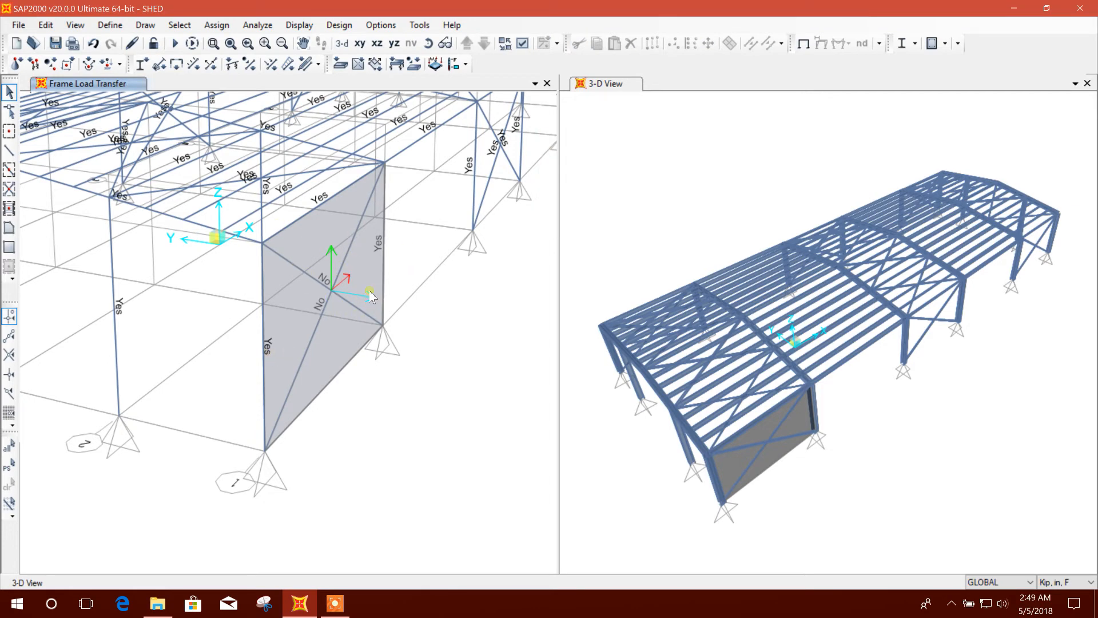
{"action": "left_click", "coordinate": [357, 277]}
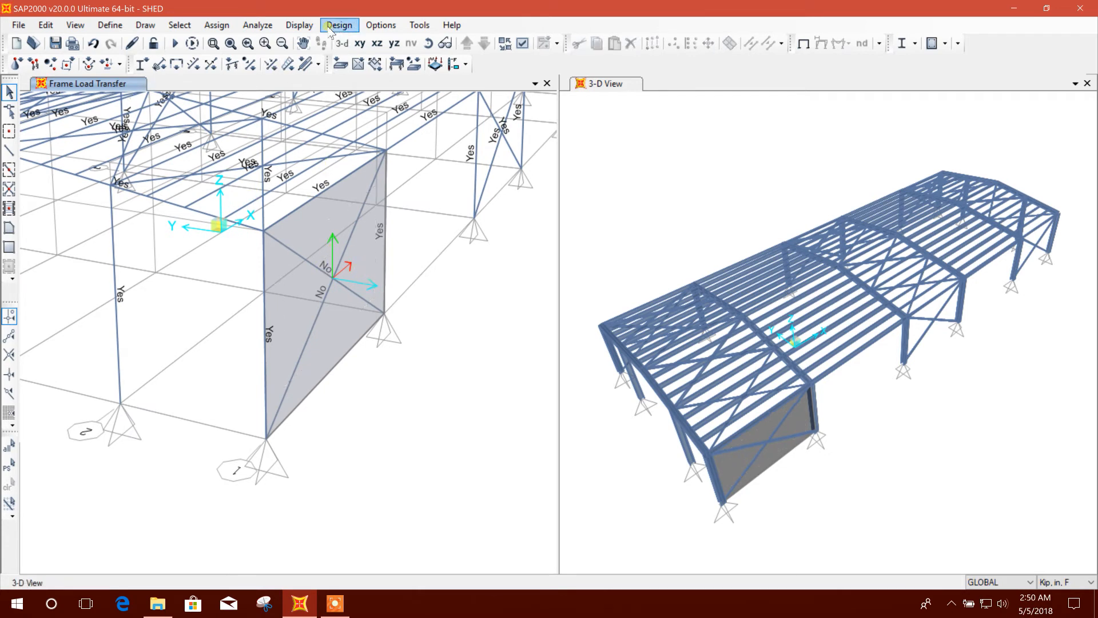
Step: Show area loads to frames as resultants, orbit to the end wall, and select its panel
{"action": "left_click", "coordinate": [299, 24]}
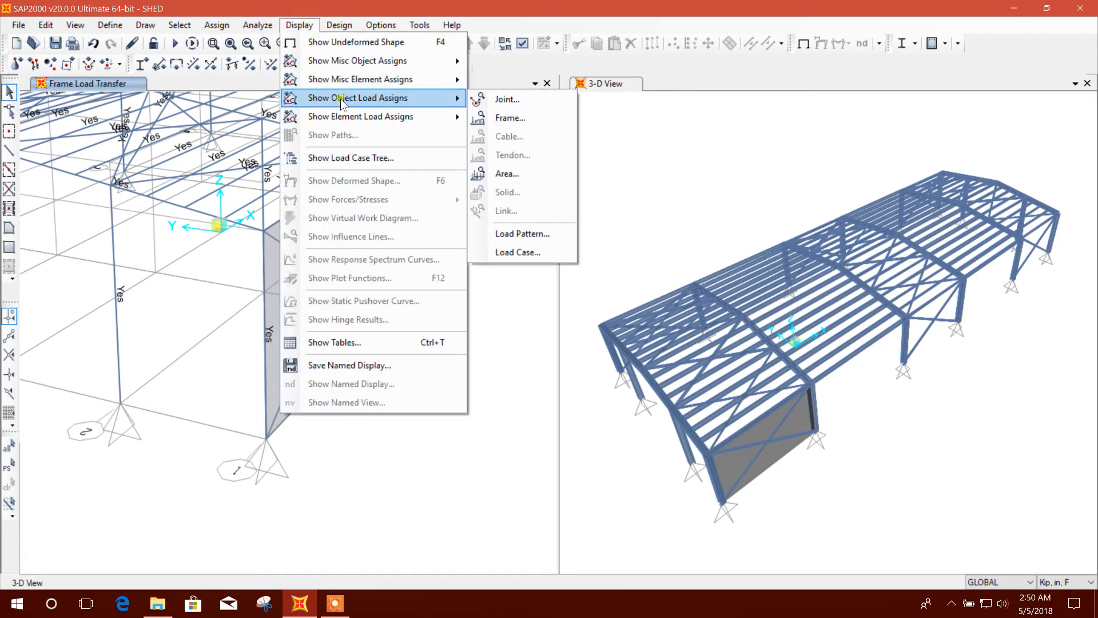
{"action": "left_click", "coordinate": [507, 173]}
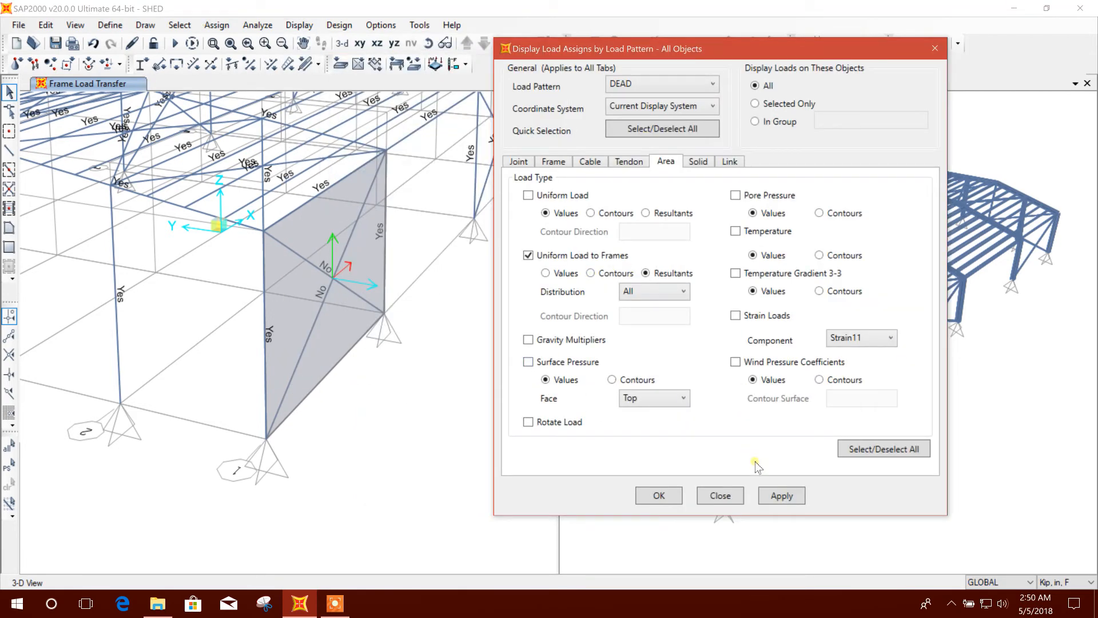
{"action": "left_click", "coordinate": [659, 495]}
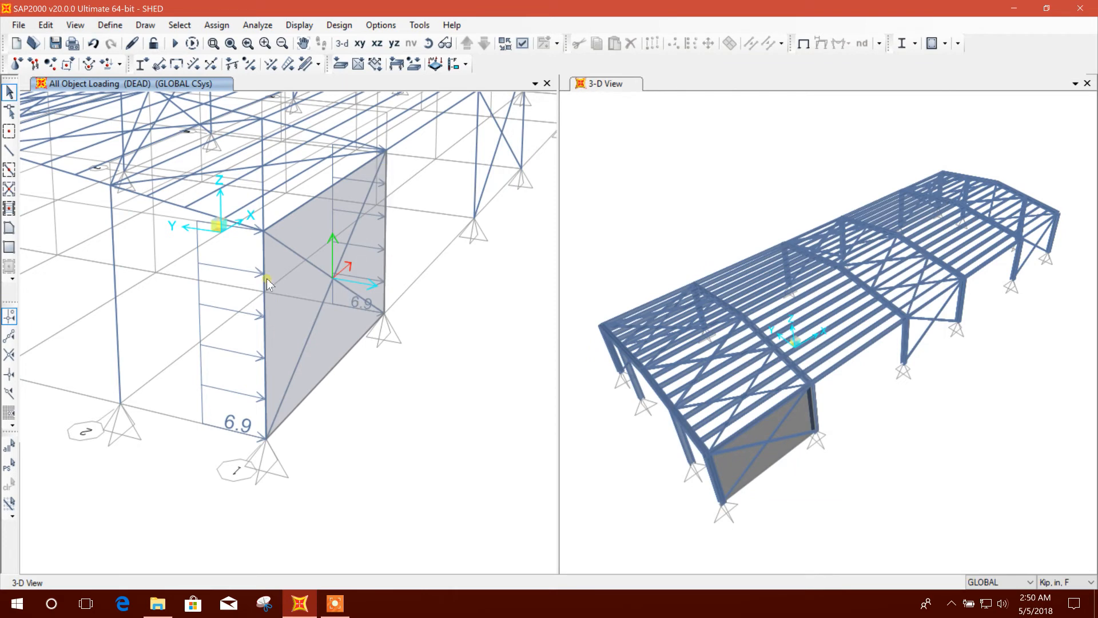
{"action": "mouse_move", "coordinate": [356, 276]}
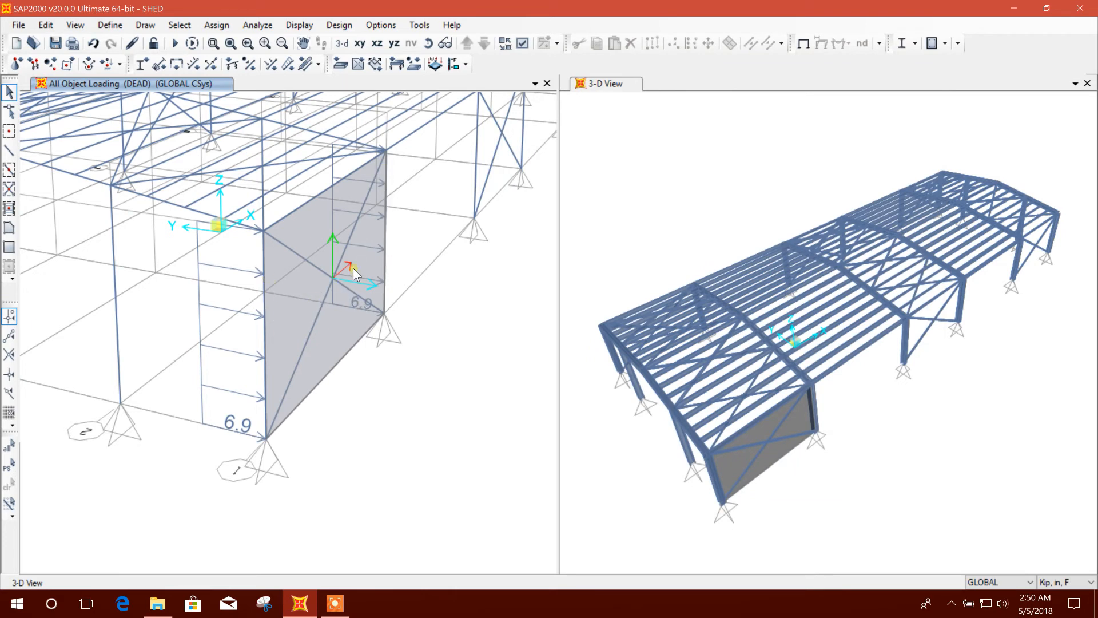
{"action": "left_click_drag", "start_coordinate": [353, 274], "coordinate": [357, 435]}
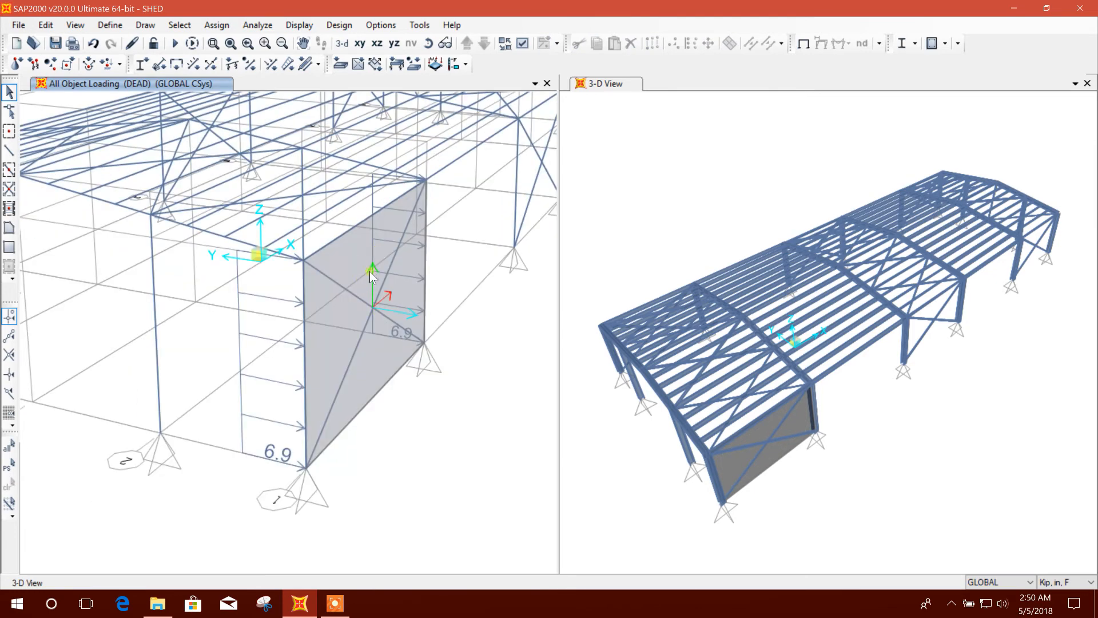
{"action": "mouse_move", "coordinate": [364, 253]}
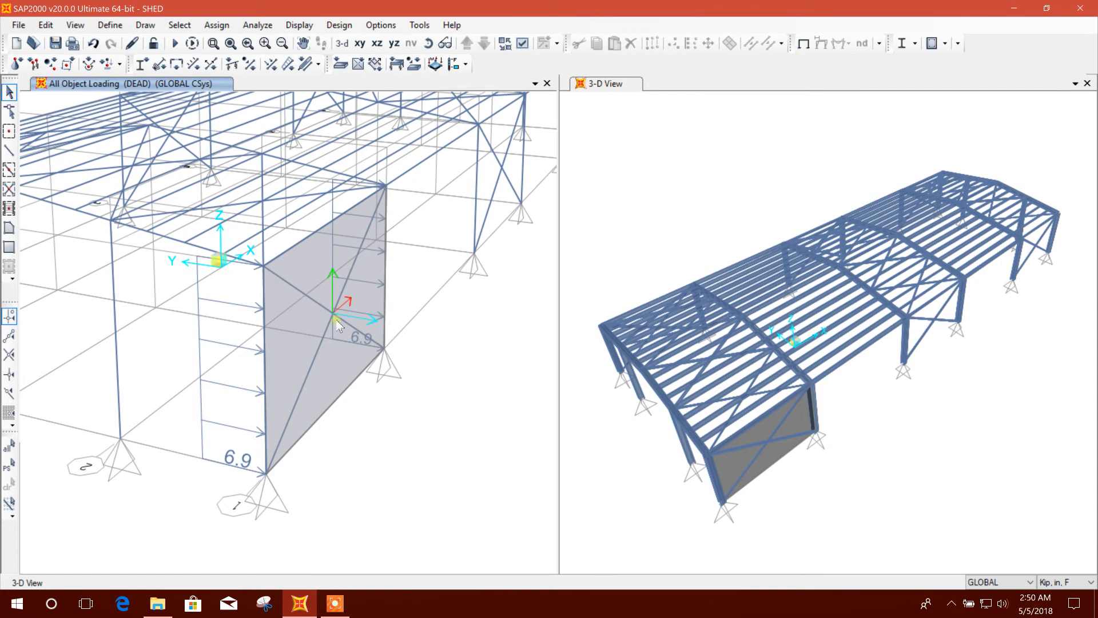
{"action": "left_click", "coordinate": [329, 357]}
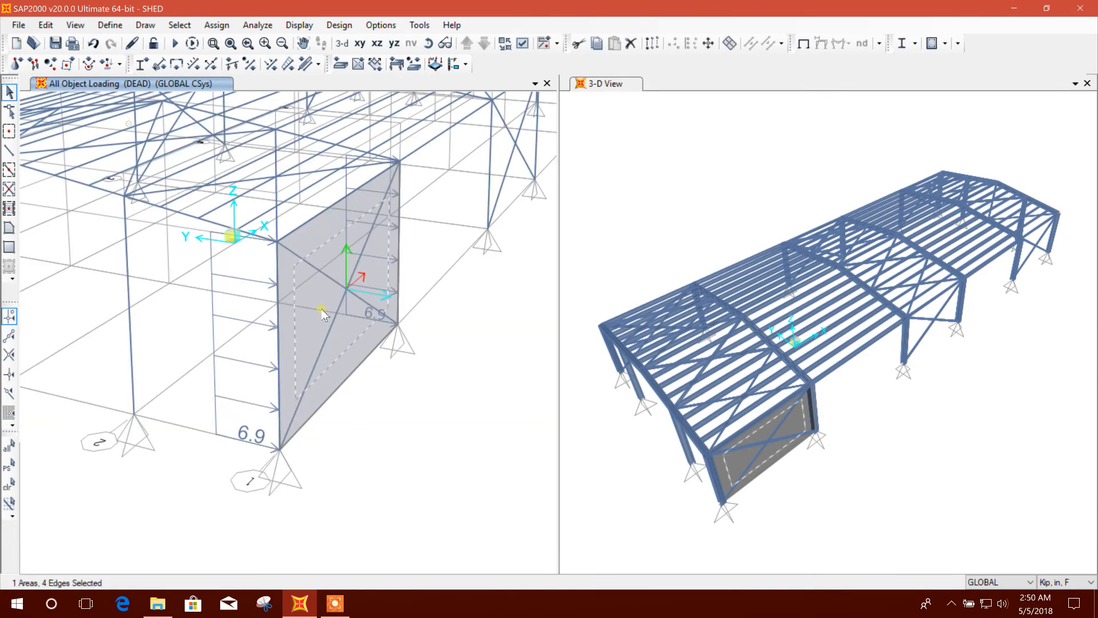
Step: Reassign the 0.05 kip/in² DEAD one-way load in local direction 3, replacing existing loads
{"action": "left_click", "coordinate": [216, 25]}
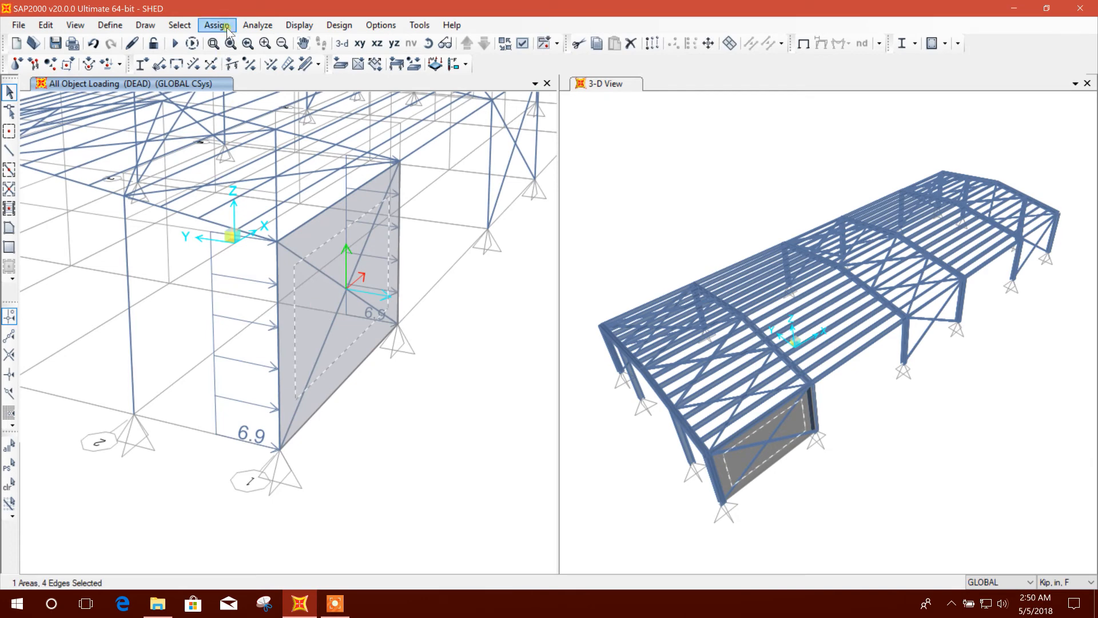
{"action": "left_click", "coordinate": [246, 251]}
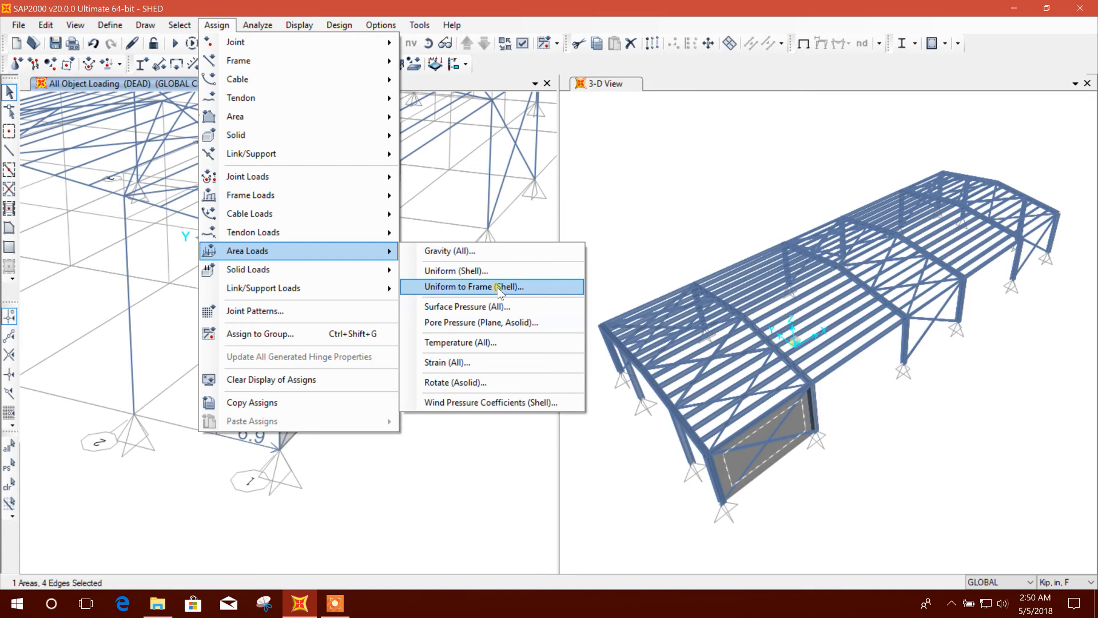
{"action": "left_click", "coordinate": [491, 287]}
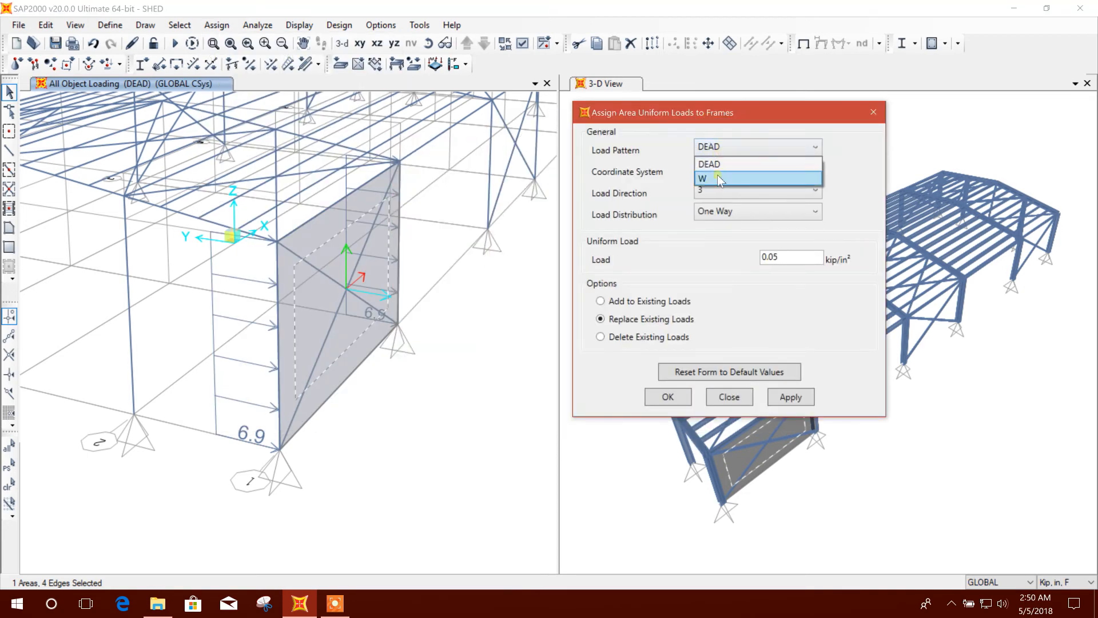
{"action": "left_click", "coordinate": [713, 179]}
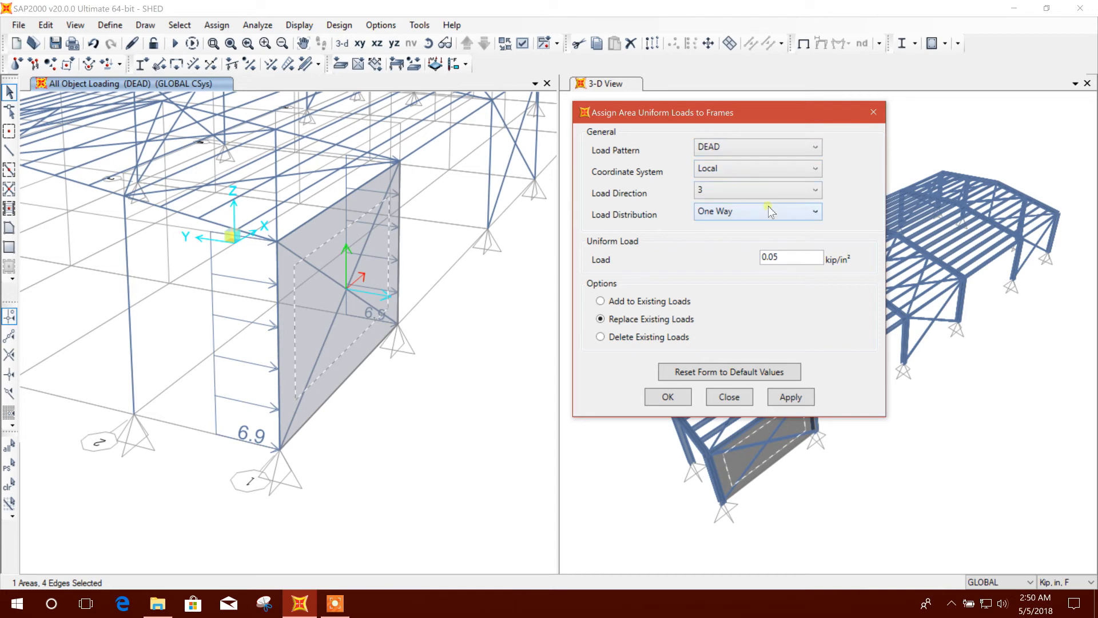
{"action": "left_click", "coordinate": [814, 211]}
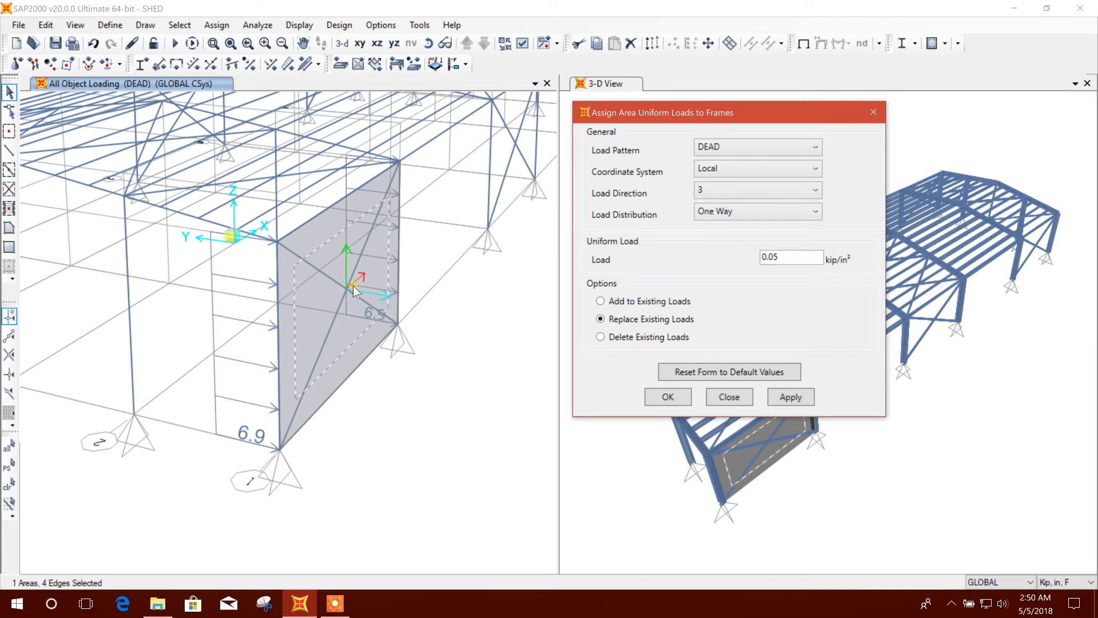
{"action": "mouse_move", "coordinate": [345, 289]}
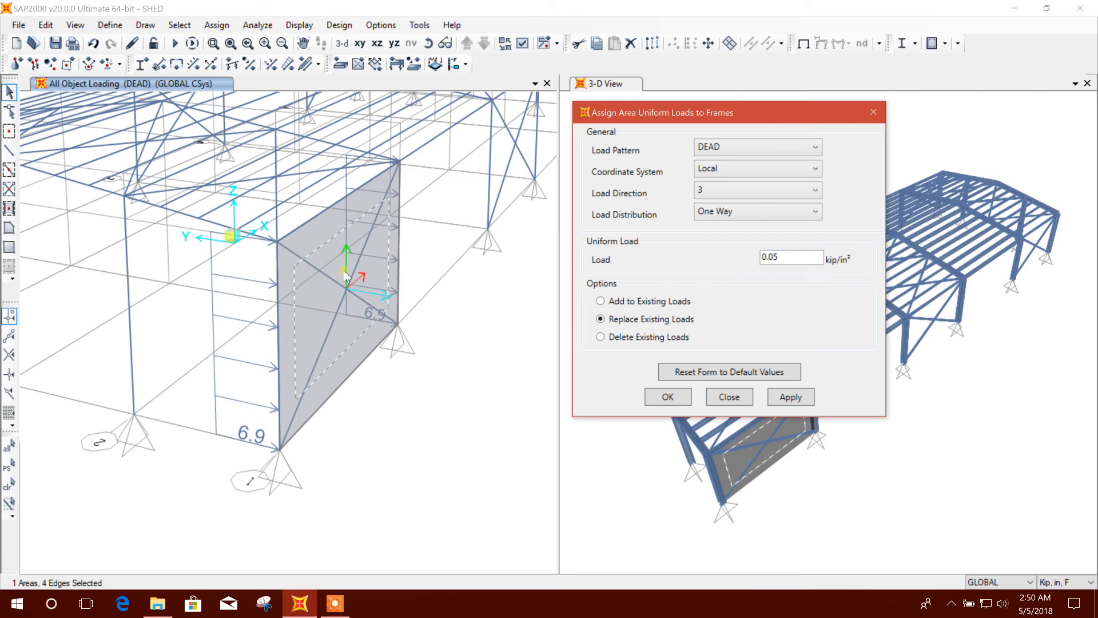
{"action": "mouse_move", "coordinate": [436, 238]}
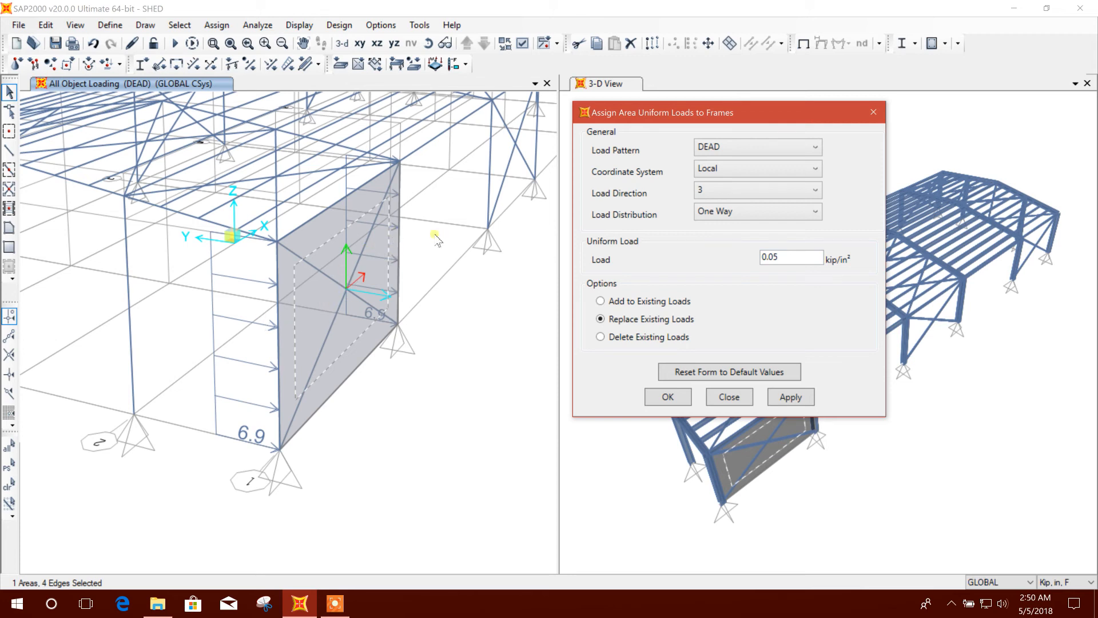
{"action": "left_click", "coordinate": [791, 397]}
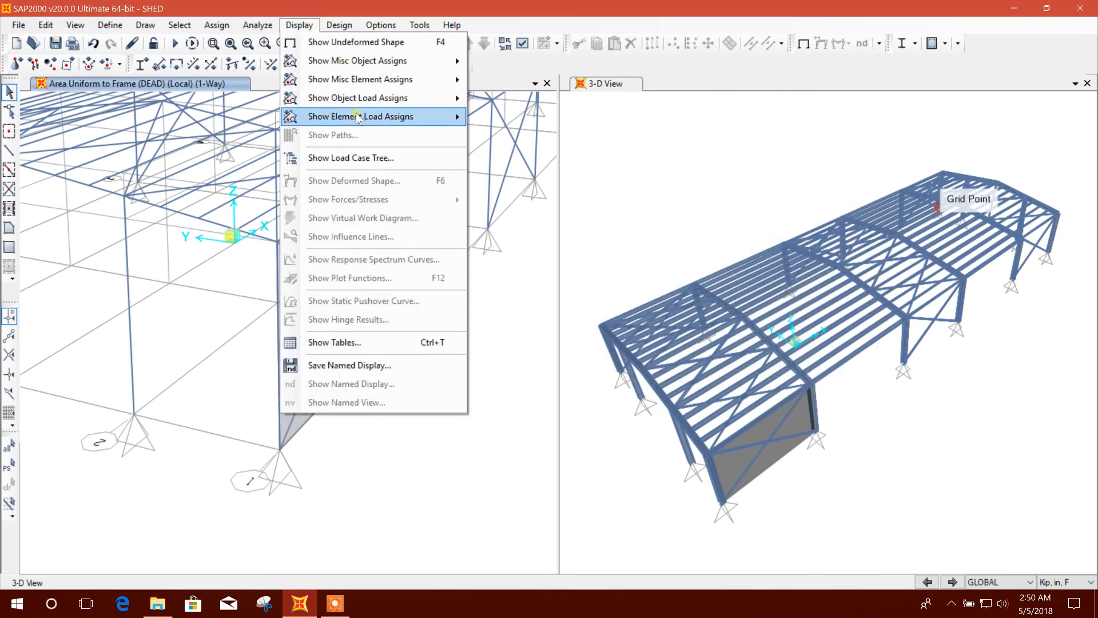
{"action": "mouse_move", "coordinate": [358, 98]}
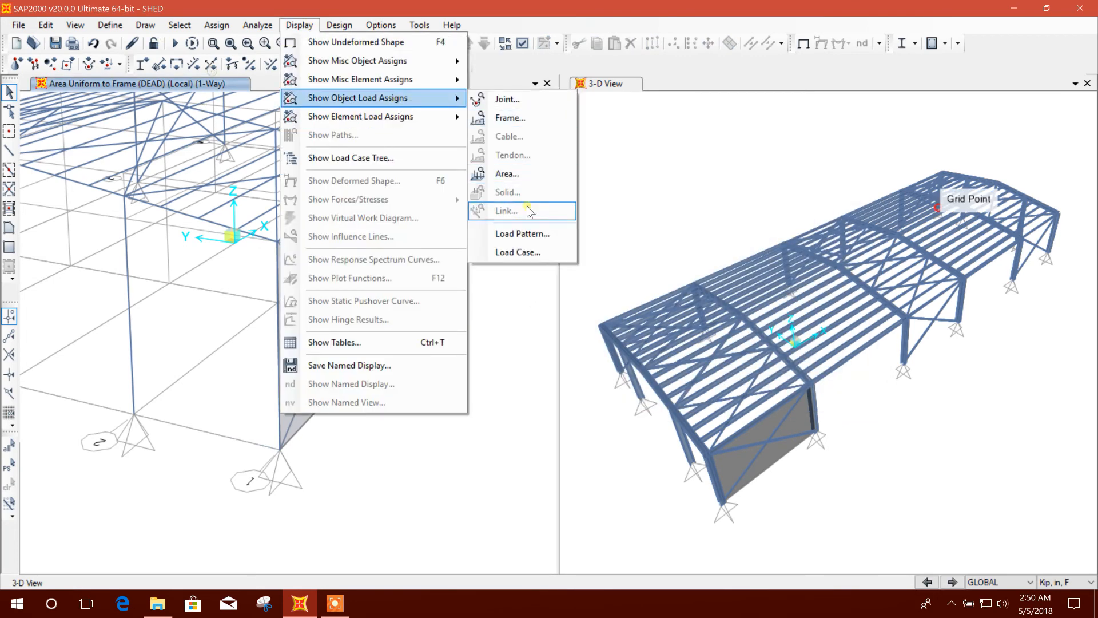
Step: Show the wall's DEAD load to frames as resultants, giving 6.9 on the edge columns
{"action": "left_click", "coordinate": [507, 174]}
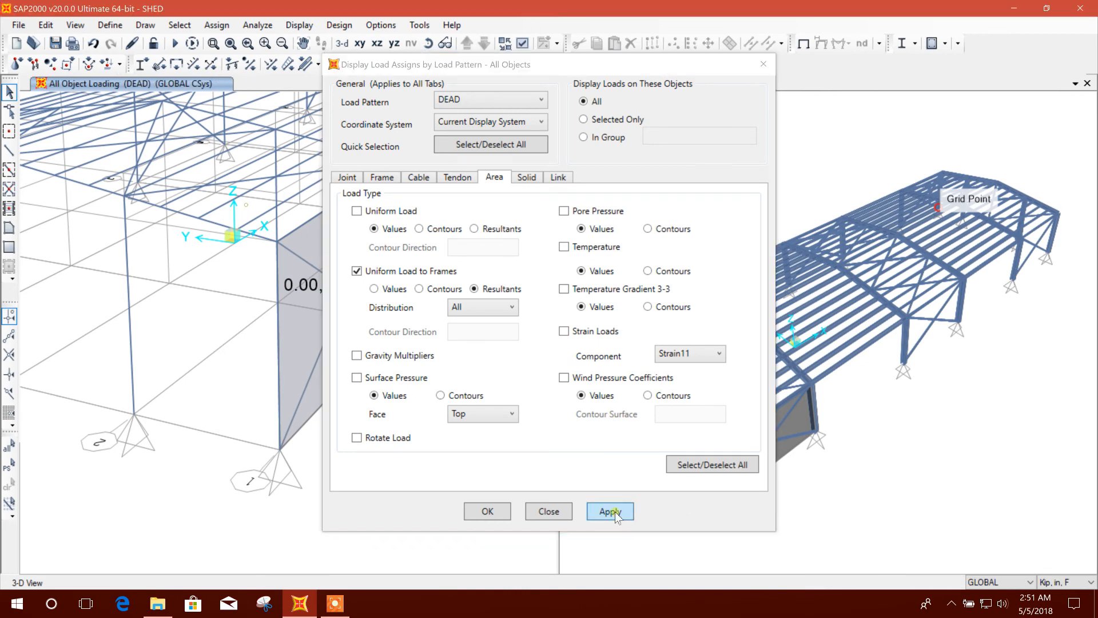
{"action": "left_click", "coordinate": [610, 511]}
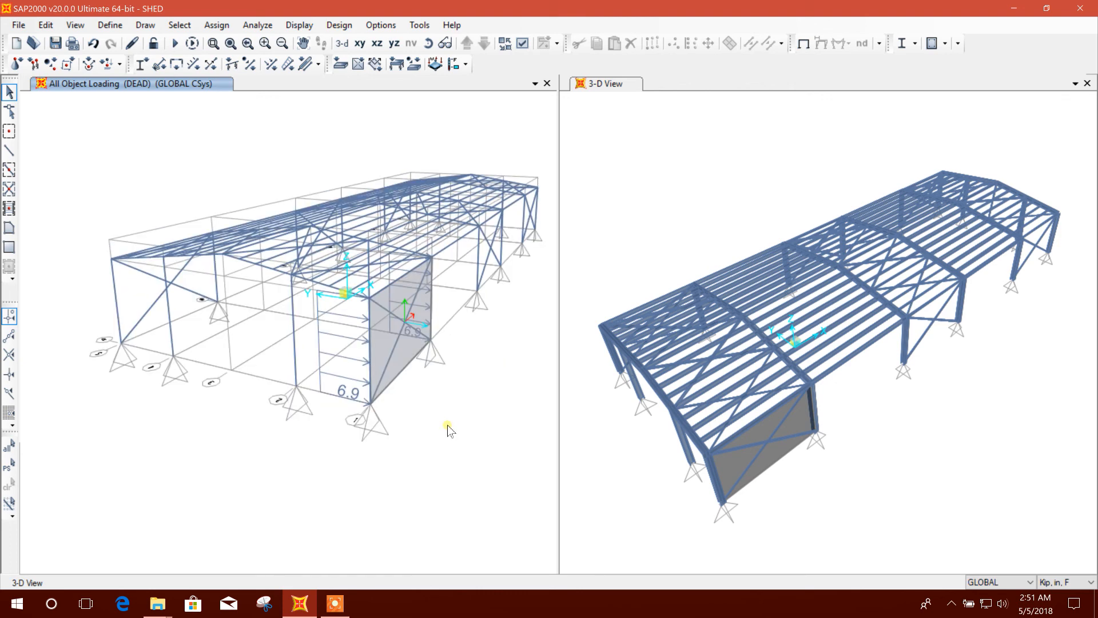
{"action": "mouse_move", "coordinate": [449, 386]}
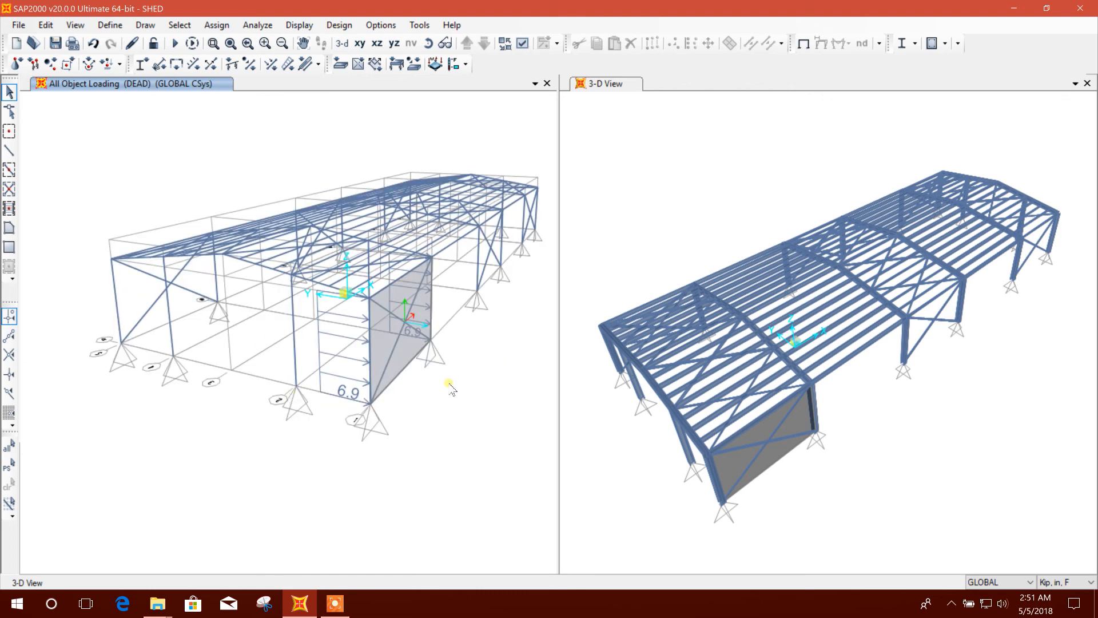